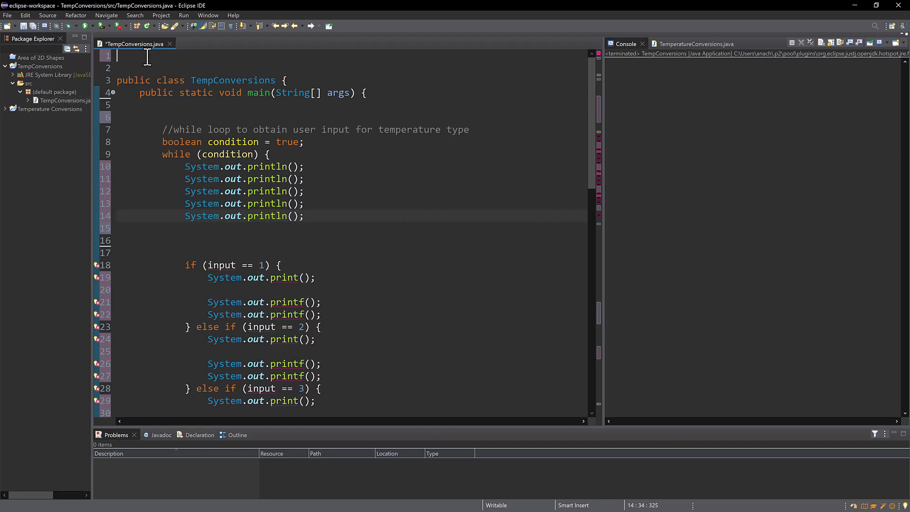
- Add 'import java.util.Scanner;' as the first line of TempConversions.java
{"action": "type", "text": "import"}
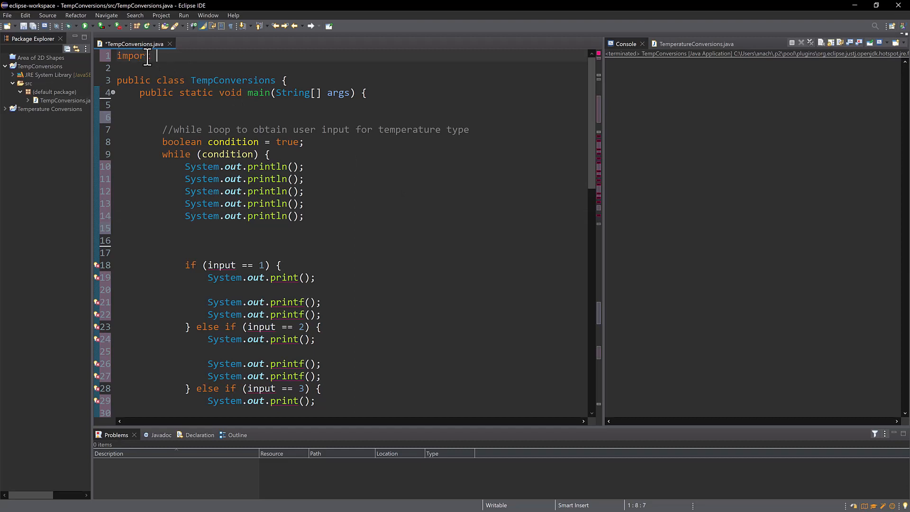
{"action": "type", "text": "java."}
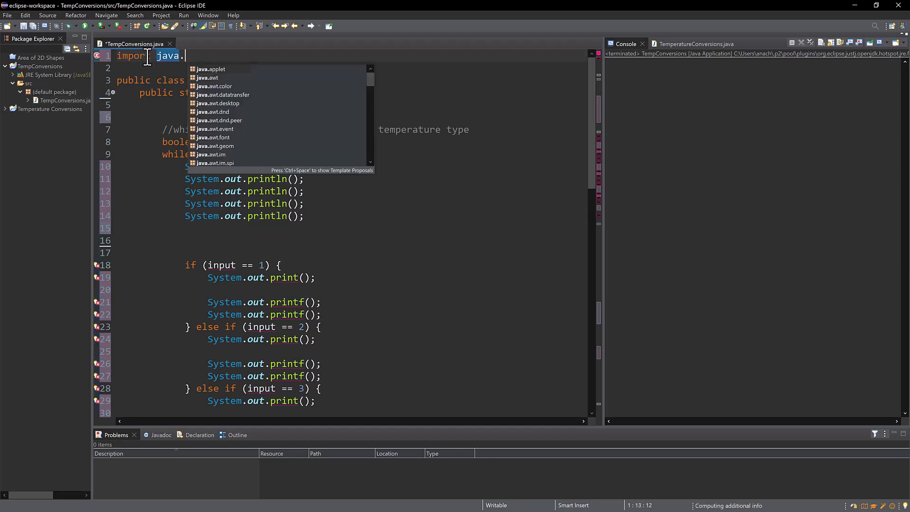
{"action": "type", "text": "util."}
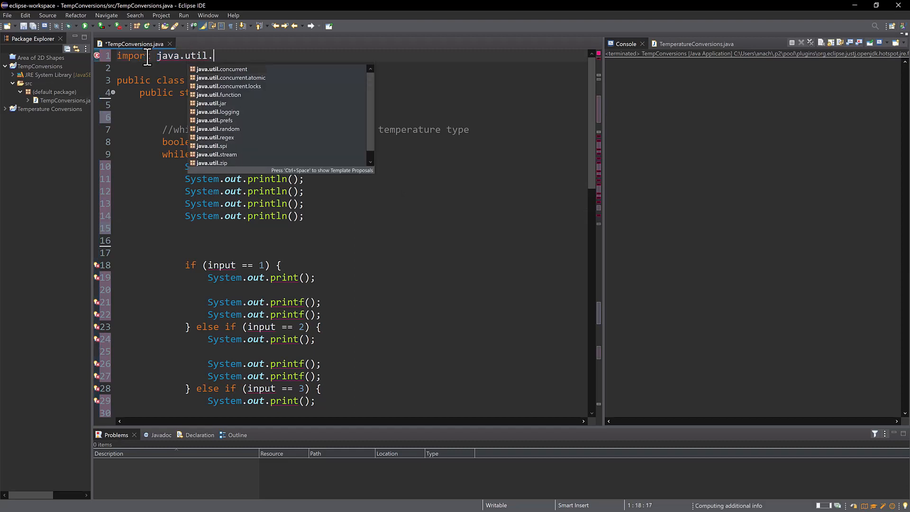
{"action": "type", "text": "Scanner;"}
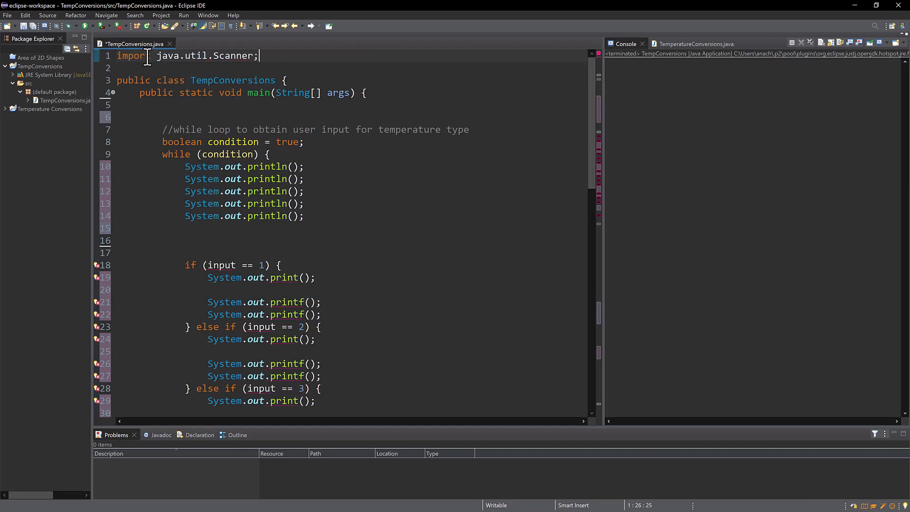
{"action": "left_click", "coordinate": [186, 105]}
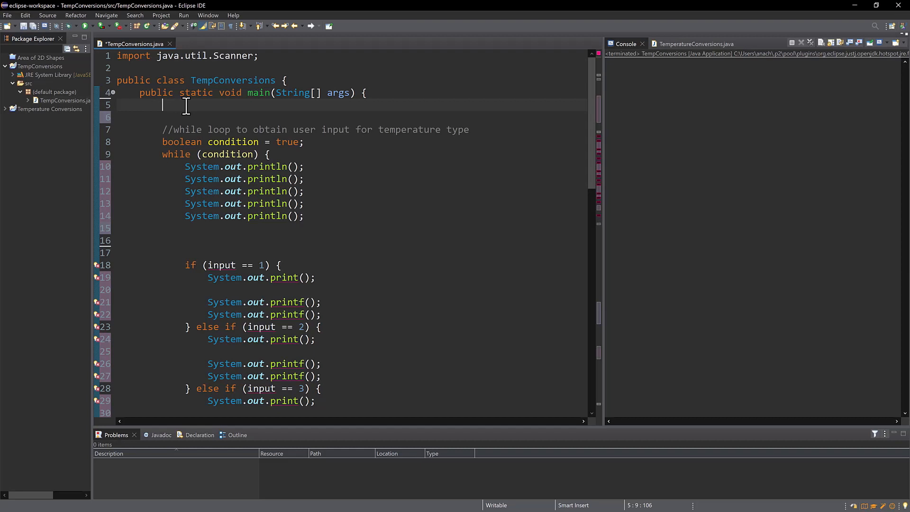
- Write 'Scanner scnr = new Scanner(System.in);' on the first line of main
{"action": "type", "text": "S"}
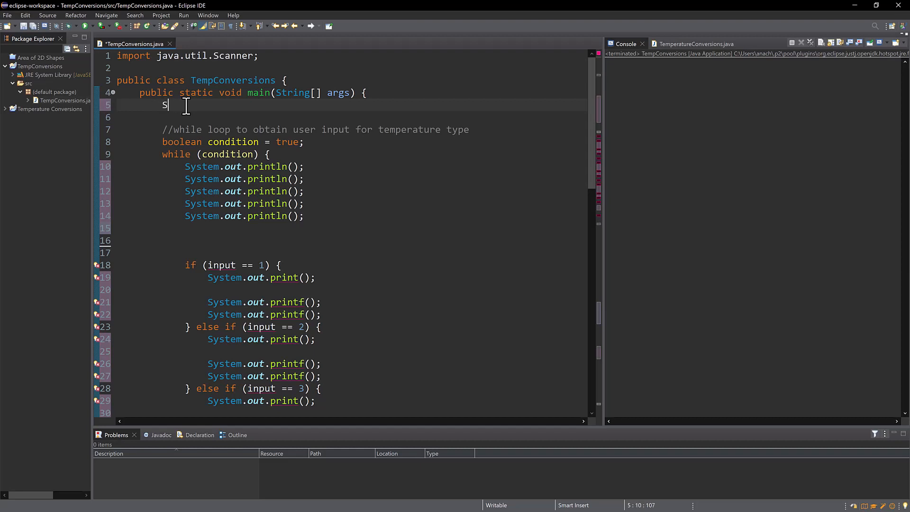
{"action": "type", "text": "canner scnr ="}
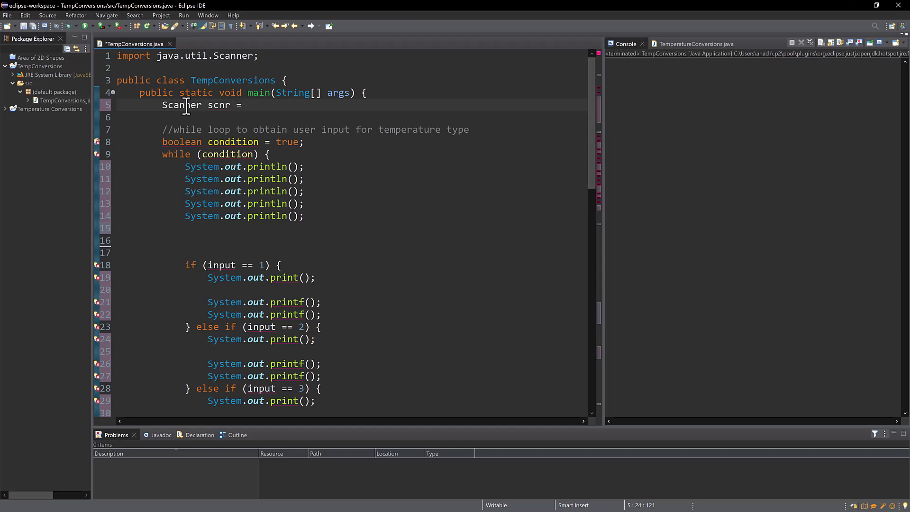
{"action": "type", "text": "new Scanner"}
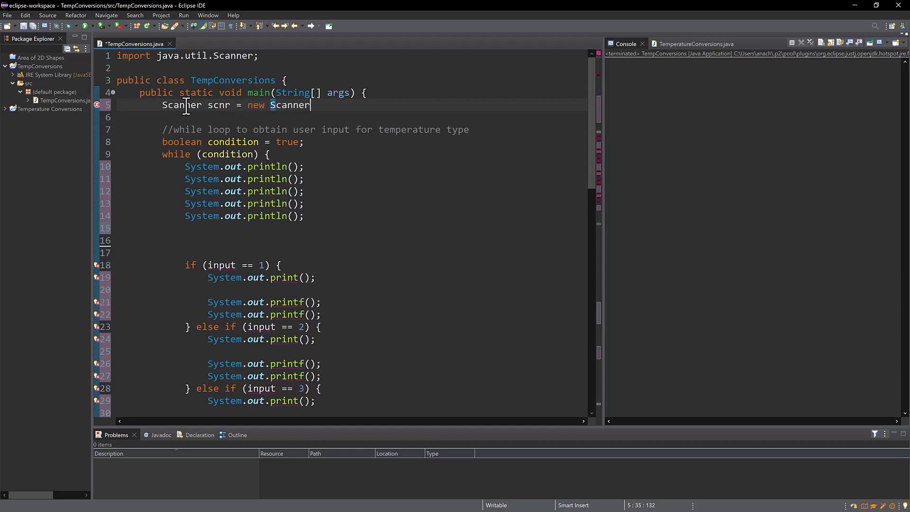
{"action": "type", "text": "(System.in);"}
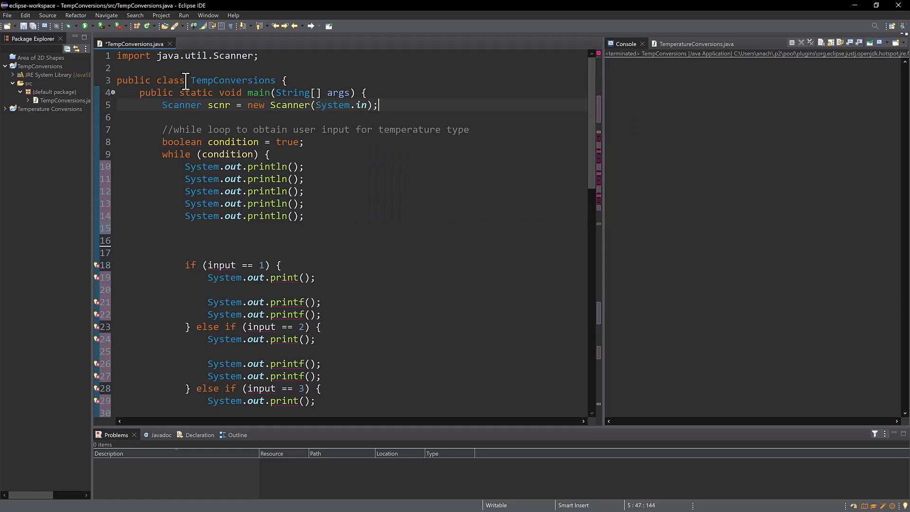
{"action": "mouse_move", "coordinate": [382, 190]}
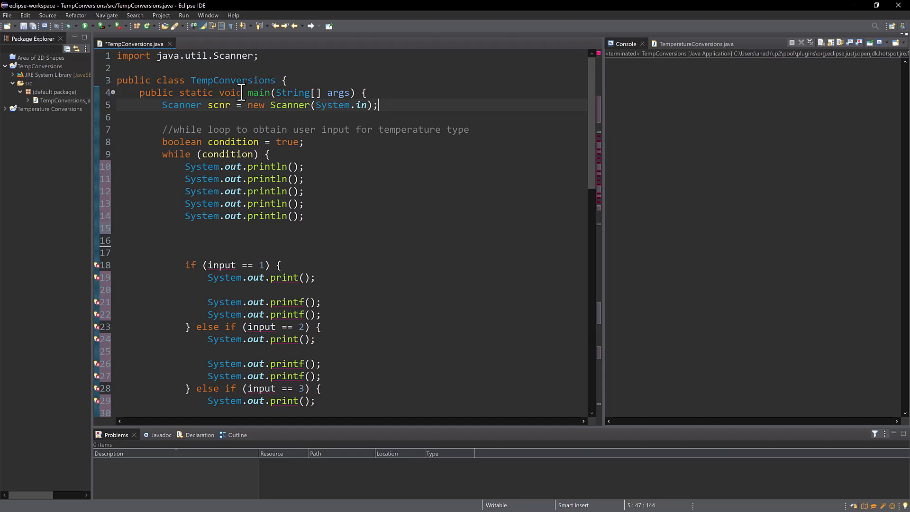
{"action": "mouse_move", "coordinate": [270, 99]}
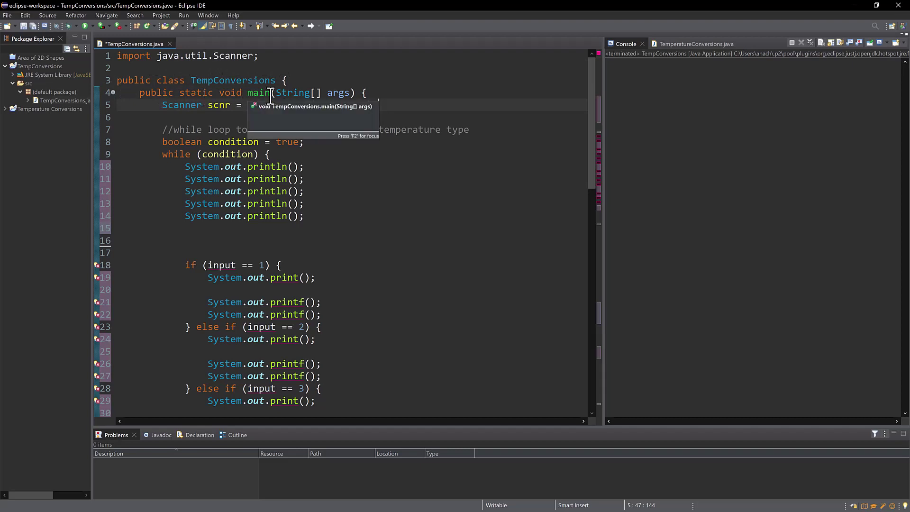
{"action": "type", "text": "new Scanner(System.in);"}
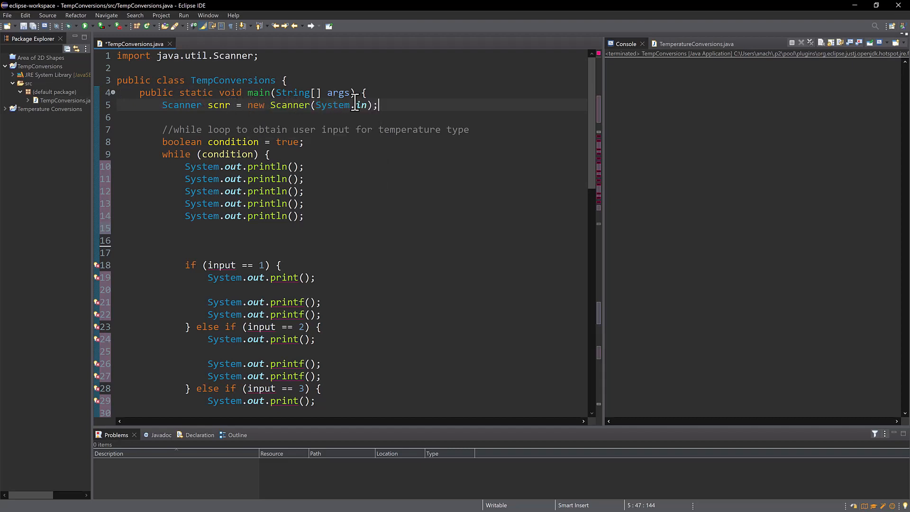
{"action": "scroll", "scroll_direction": "down", "scroll_amount": 3}
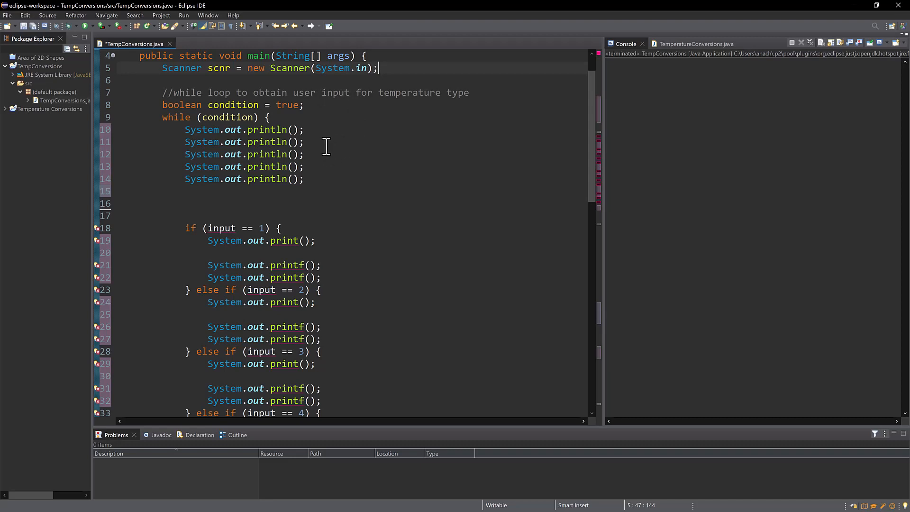
{"action": "double_click", "coordinate": [181, 105]}
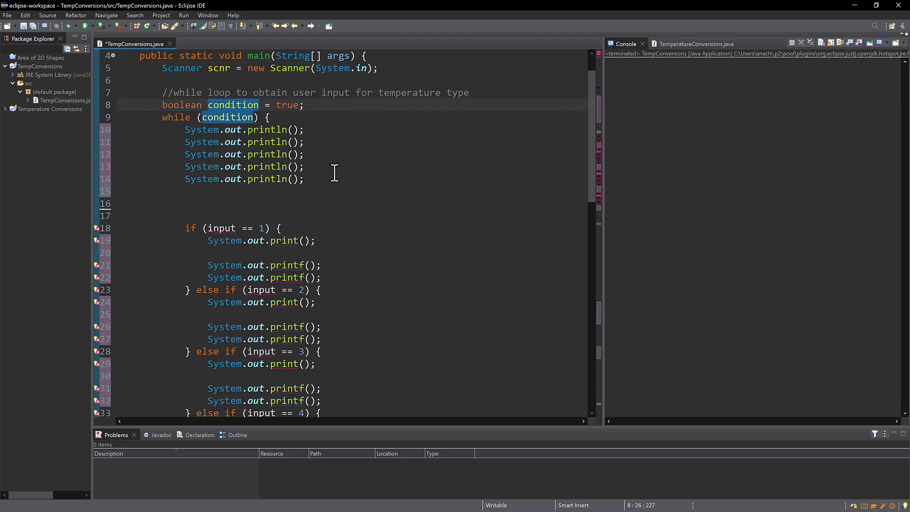
{"action": "mouse_move", "coordinate": [309, 104]}
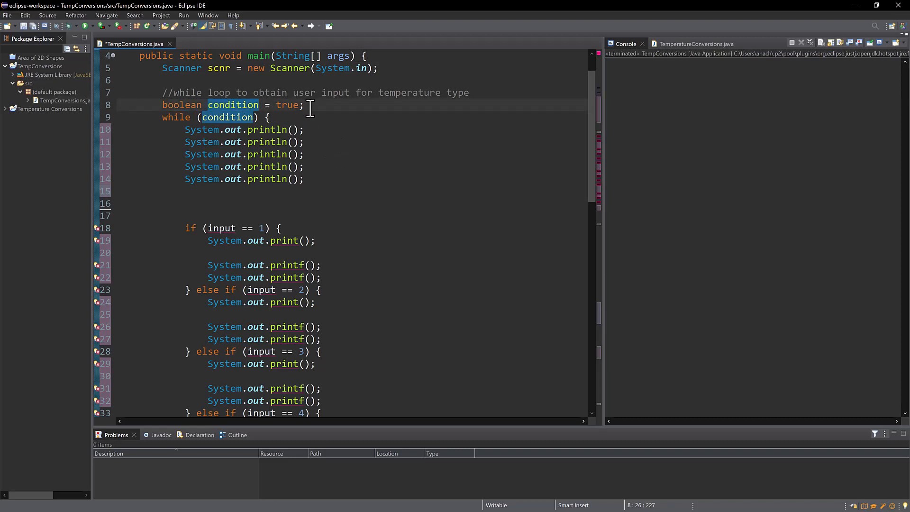
{"action": "mouse_move", "coordinate": [195, 117]}
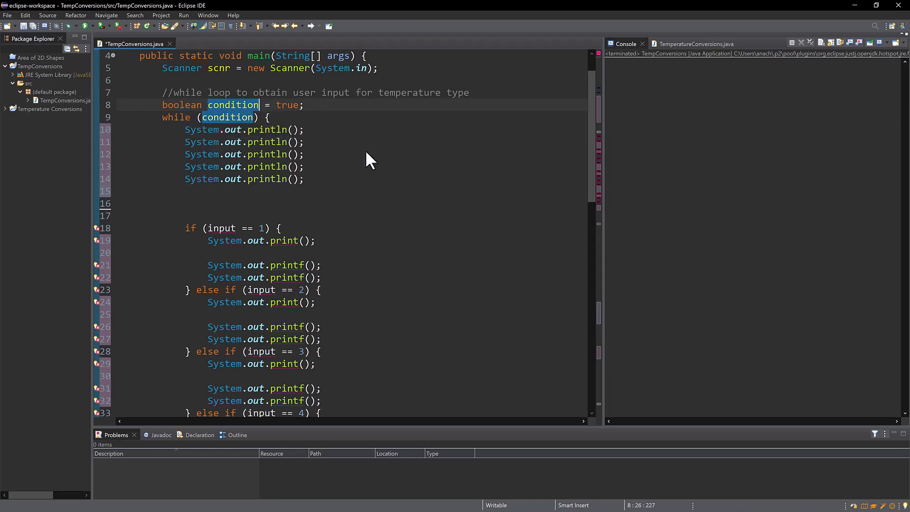
{"action": "mouse_move", "coordinate": [352, 191]}
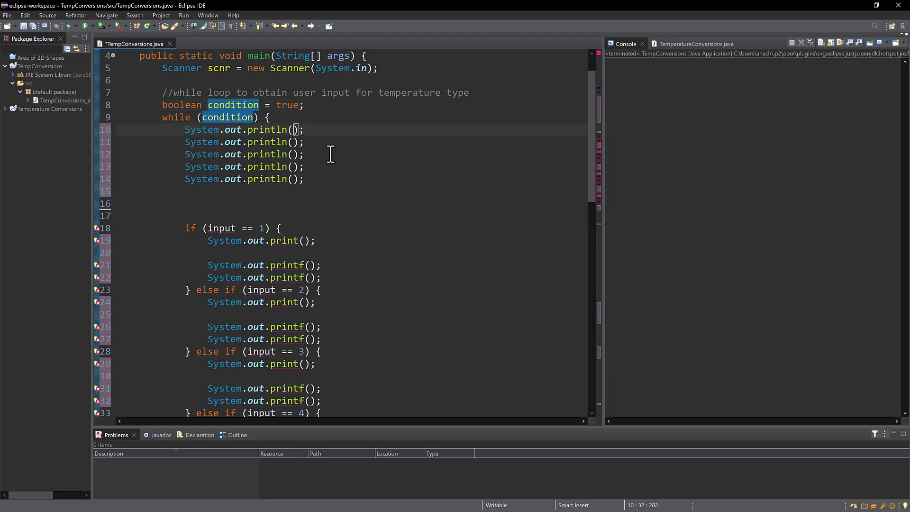
- Write the menu prompt 'Enter number (1, 2, 3) for the temperature type' and '1. Fahrenheit'
{"action": "type", "text": "\""}
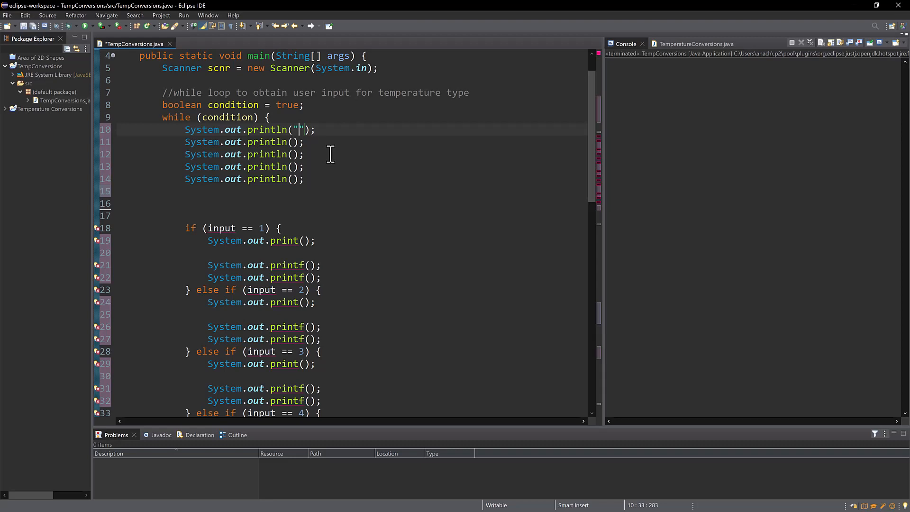
{"action": "type", "text": "Enter a"}
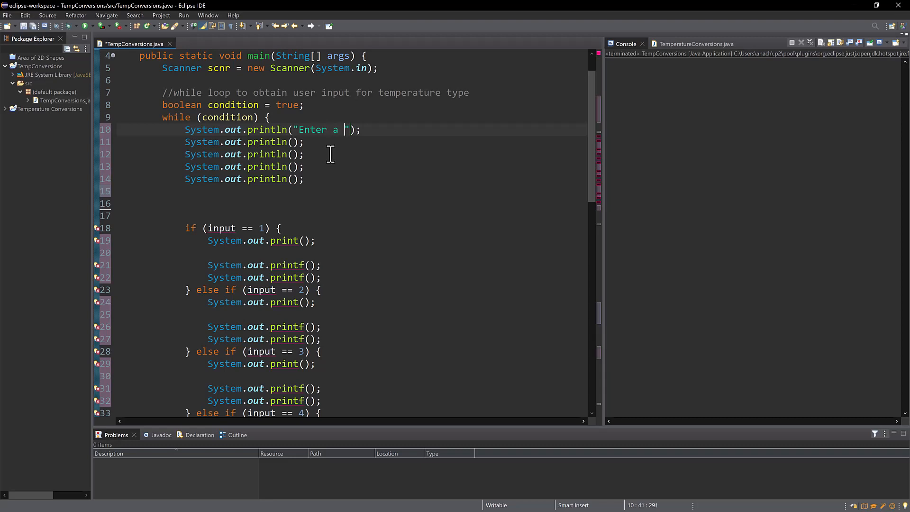
{"action": "type", "text": "number (1, 2, 3)"}
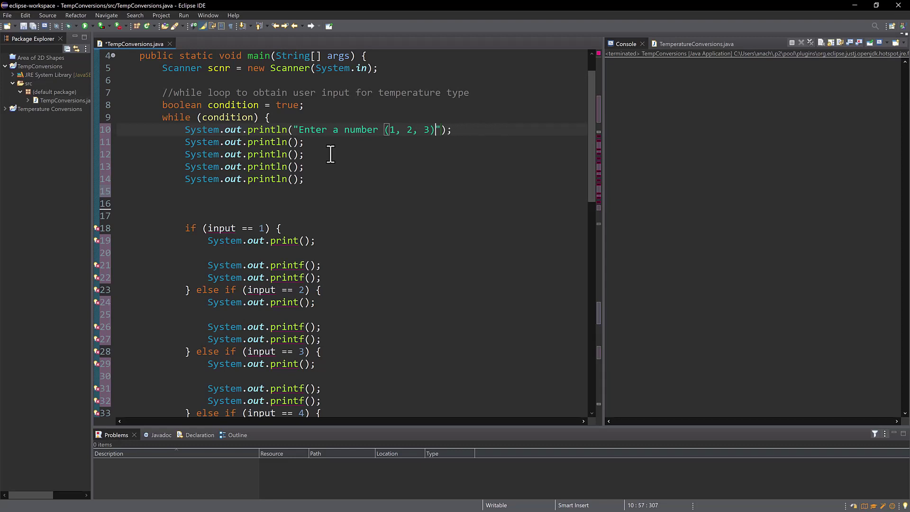
{"action": "type", "text": "for the temperature type t"}
{"action": "left_click", "coordinate": [244, 142]}
{"action": "type", "text": "\""}
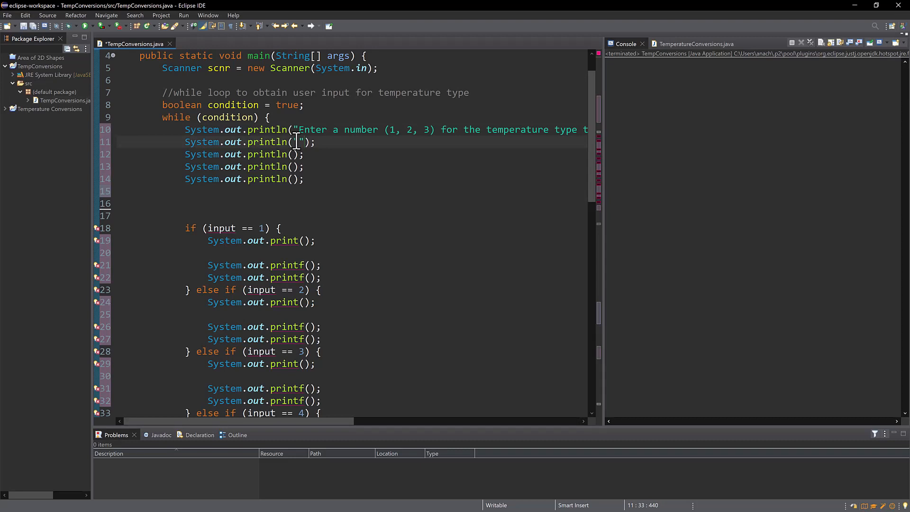
{"action": "type", "text": "1."}
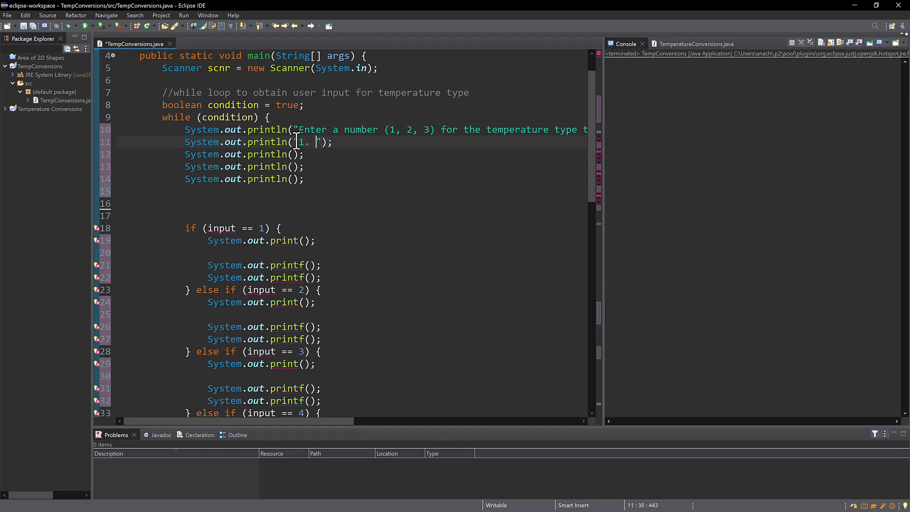
{"action": "type", "text": "Fahrenheit"}
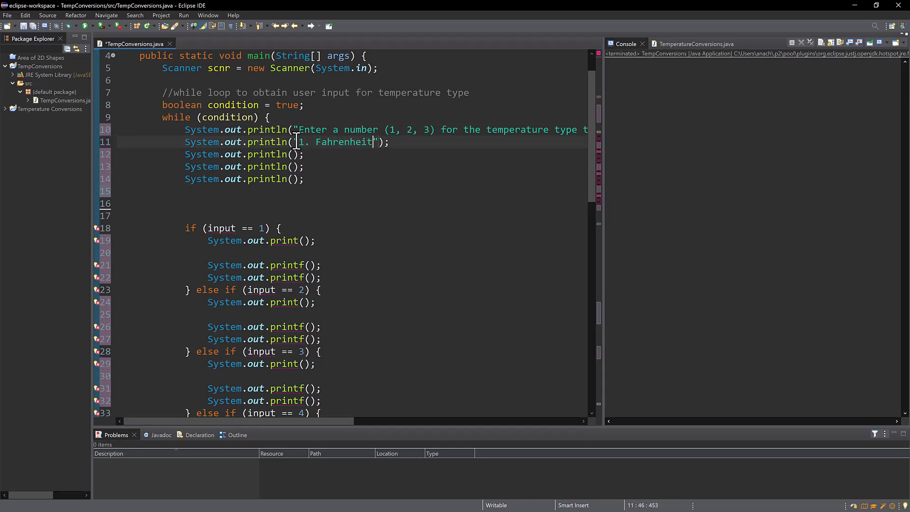
- Add the menu lines '2. Celsius', '3. Kelvin' and '4. Terminate program.'
{"action": "left_click", "coordinate": [291, 154]}
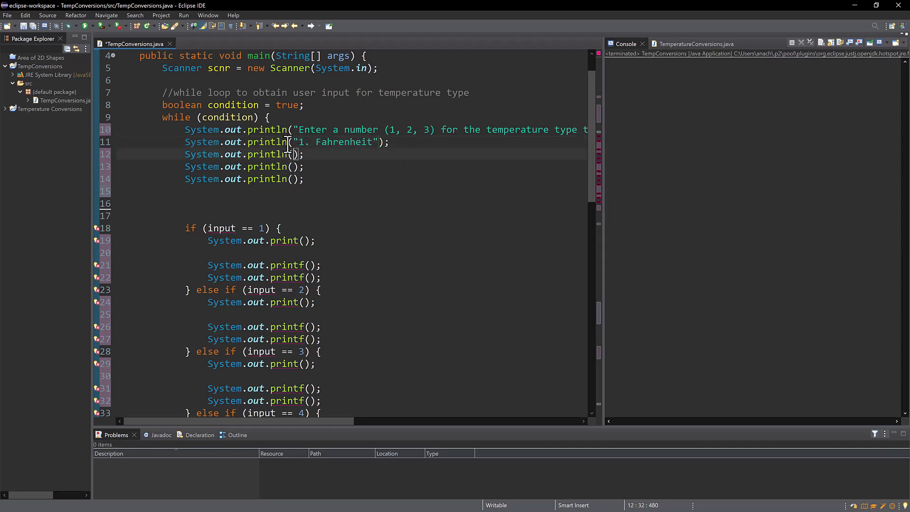
{"action": "type", "text": "\"2. \""}
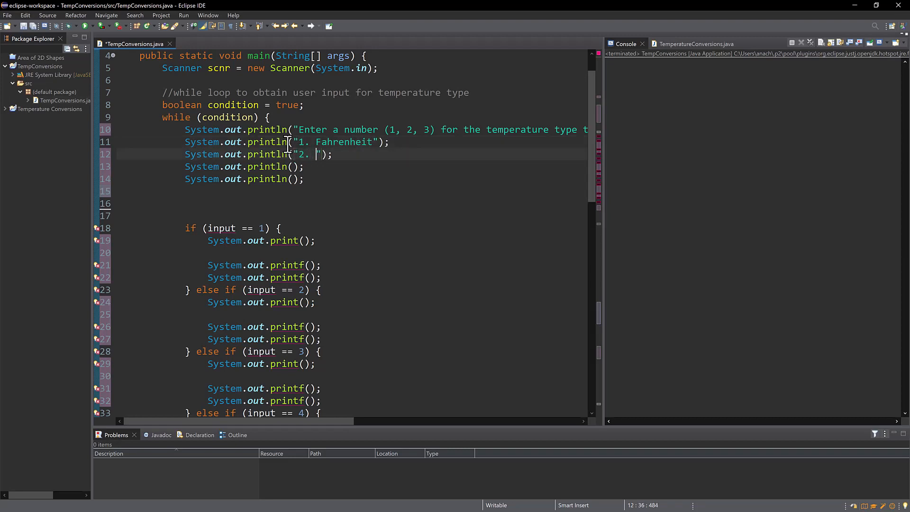
{"action": "type", "text": "Celsius"}
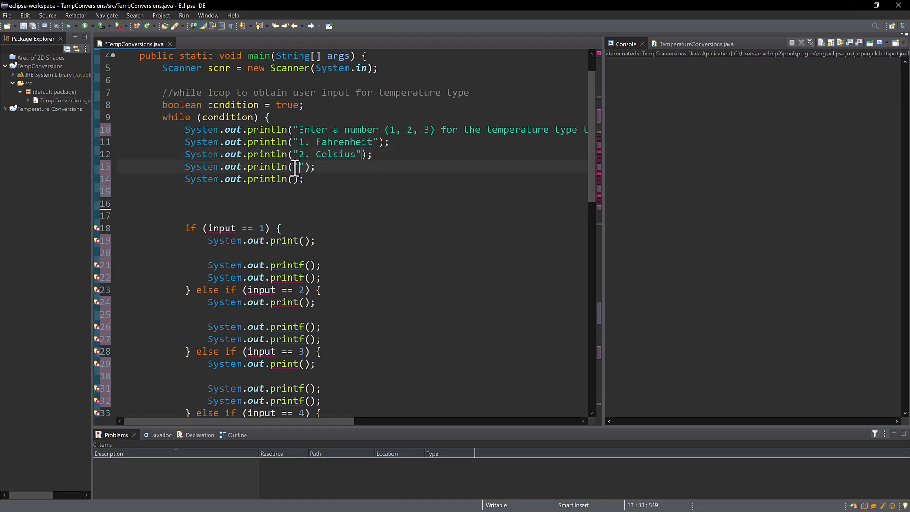
{"action": "type", "text": "3."}
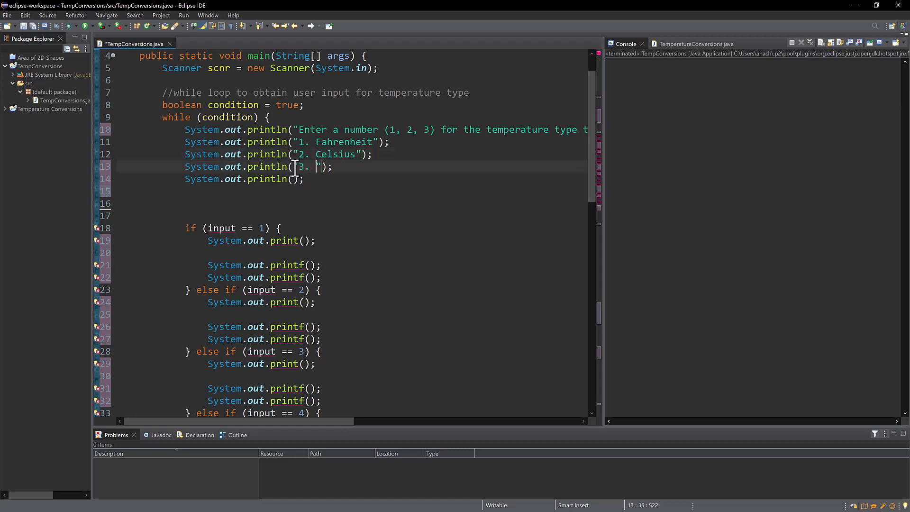
{"action": "type", "text": "Kelvin"}
{"action": "left_click", "coordinate": [283, 179]}
{"action": "type", "text": "\"4. Terminate"}
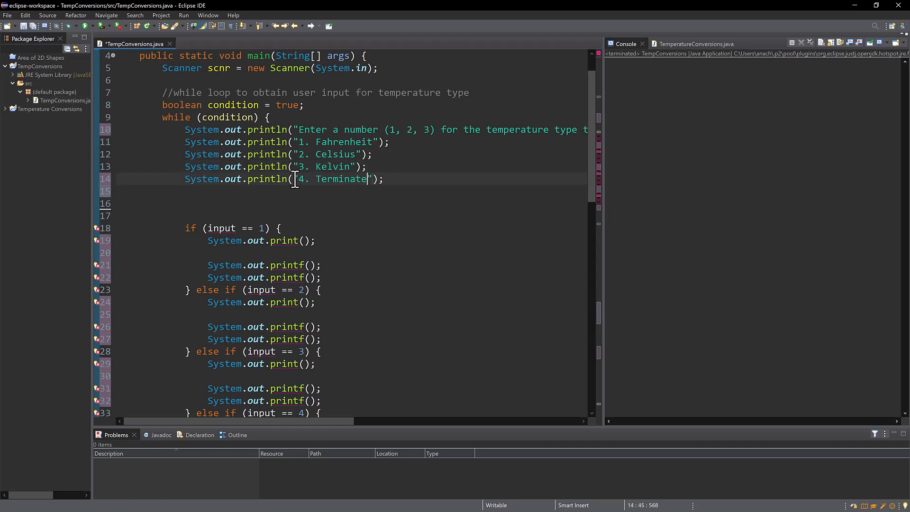
{"action": "type", "text": "program."}
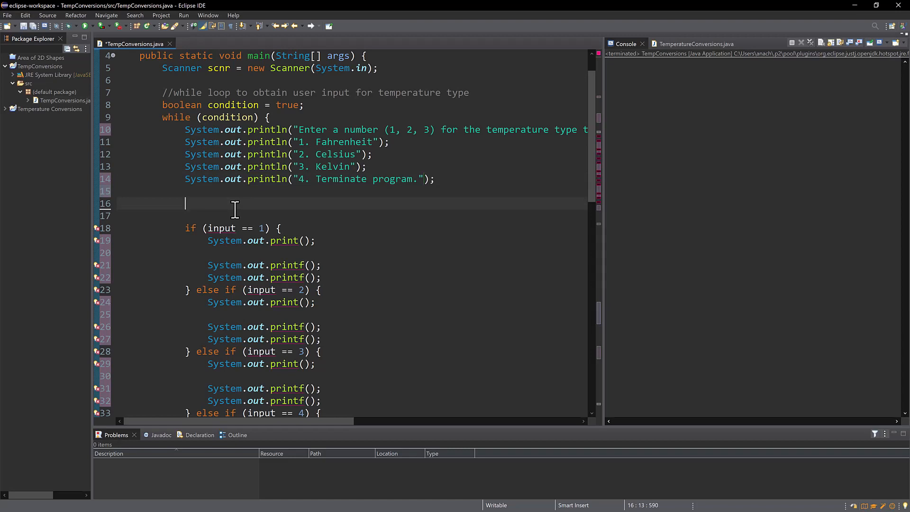
- Add 'int input = scnr.nextInt();' below the menu print statements
{"action": "type", "text": "int input"}
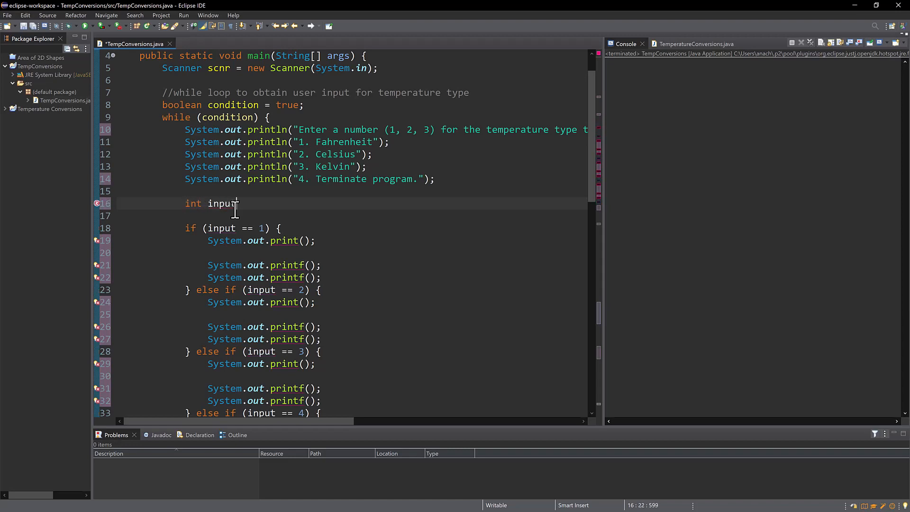
{"action": "type", "text": "= scnr"}
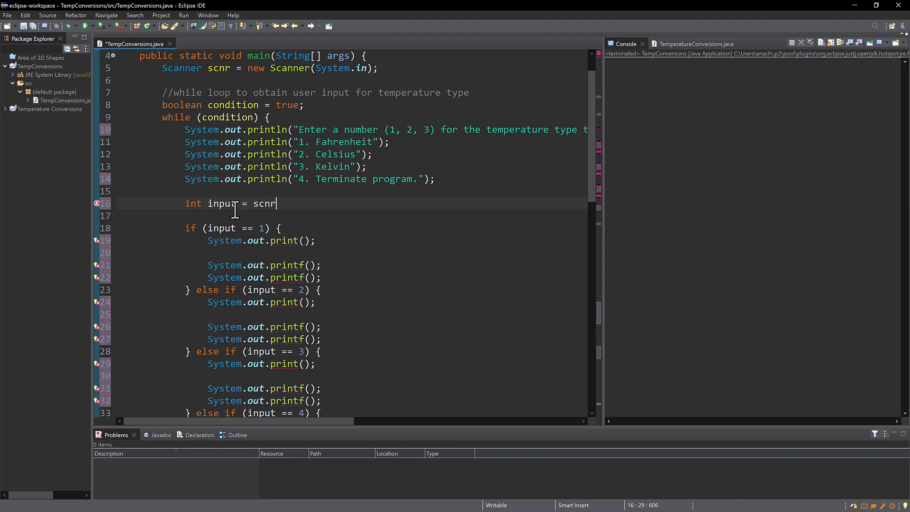
{"action": "type", "text": ".nextInt();"}
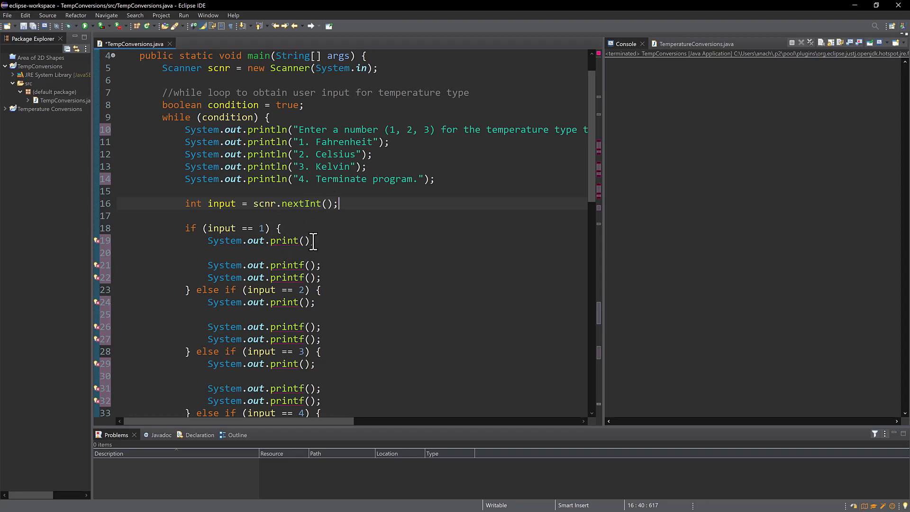
{"action": "left_click", "coordinate": [305, 240]}
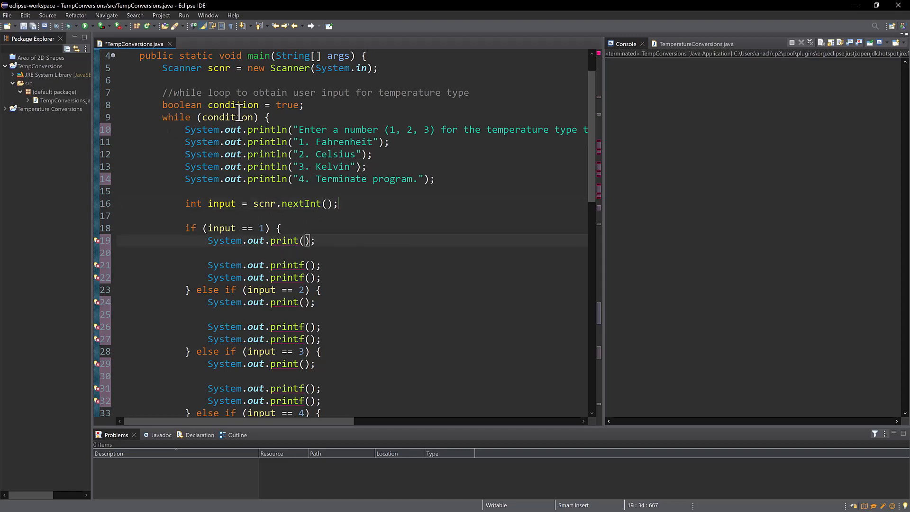
- Put 'Incorrect input. Enter 1, 2, 3, or 4.' in the else branch's println
{"action": "scroll", "scroll_direction": "down", "scroll_amount": 3}
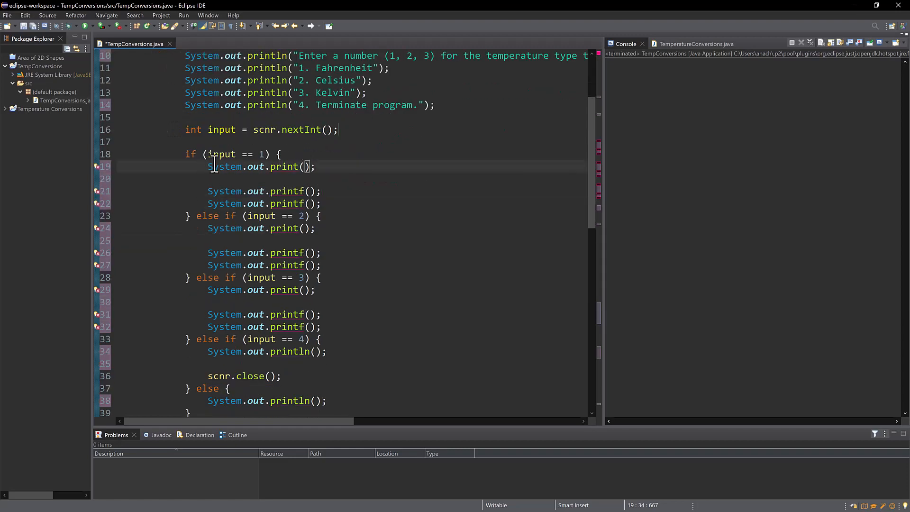
{"action": "scroll", "scroll_direction": "down", "scroll_amount": 3}
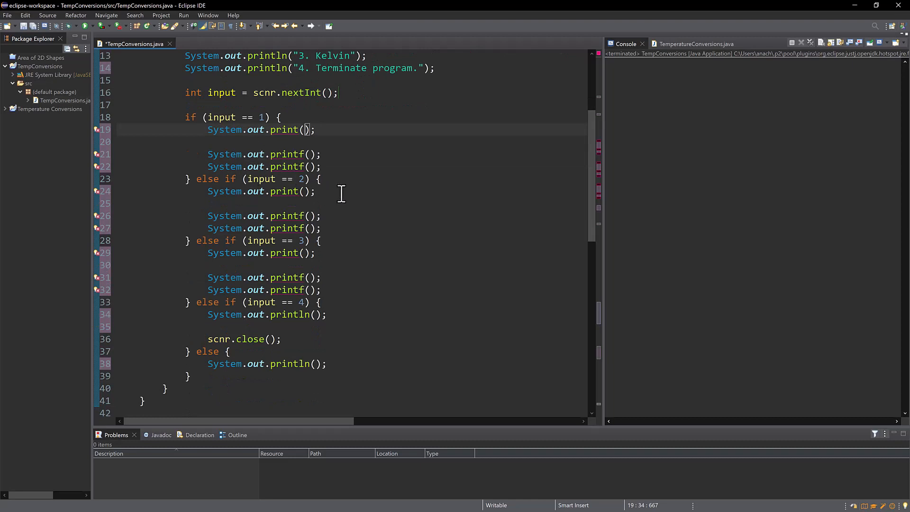
{"action": "mouse_move", "coordinate": [346, 164]}
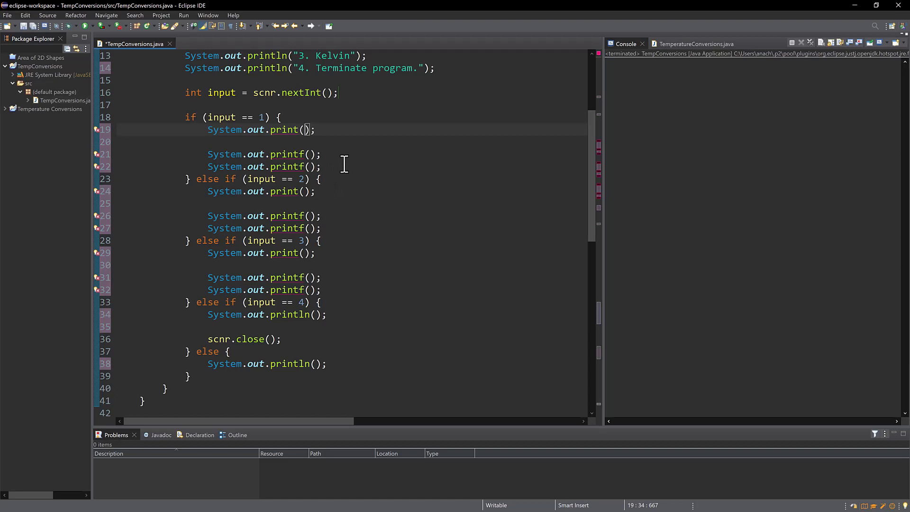
{"action": "mouse_move", "coordinate": [341, 171]}
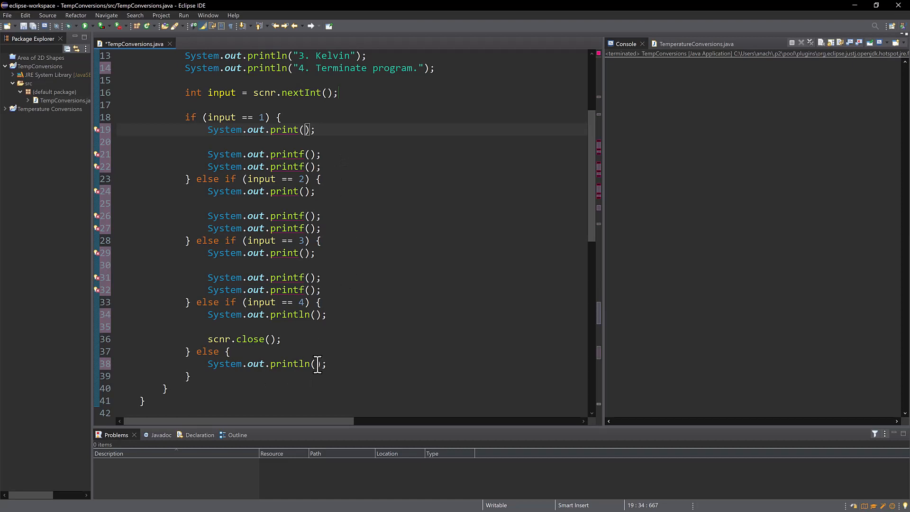
{"action": "left_click", "coordinate": [317, 364]}
{"action": "type", "text": "\"Inv"}
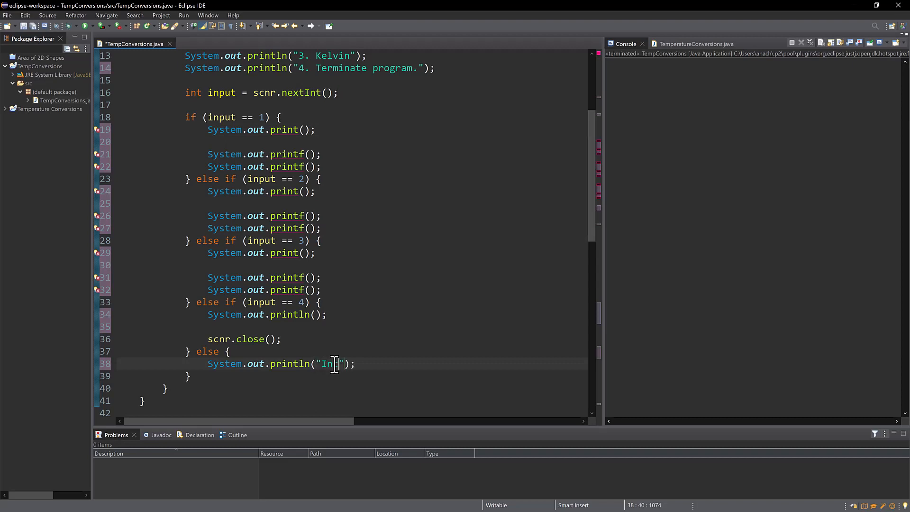
{"action": "type", "text": "correct"}
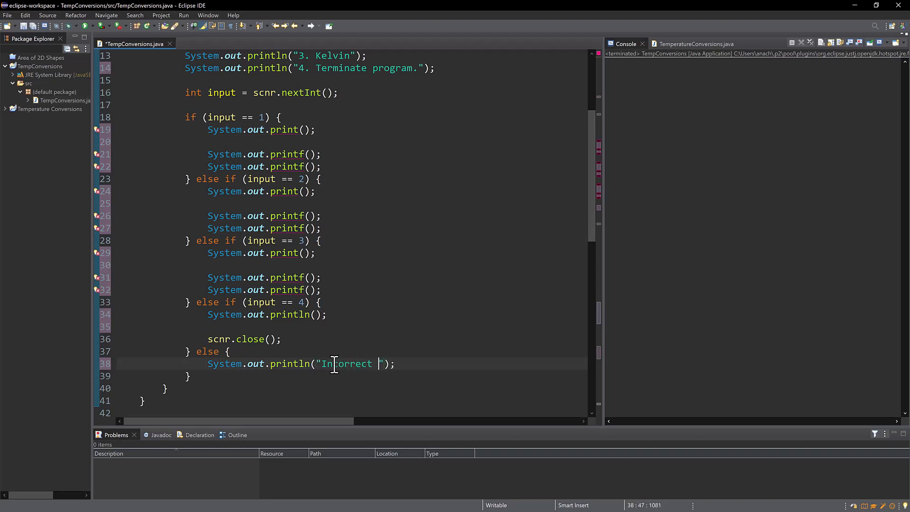
{"action": "type", "text": "inp"}
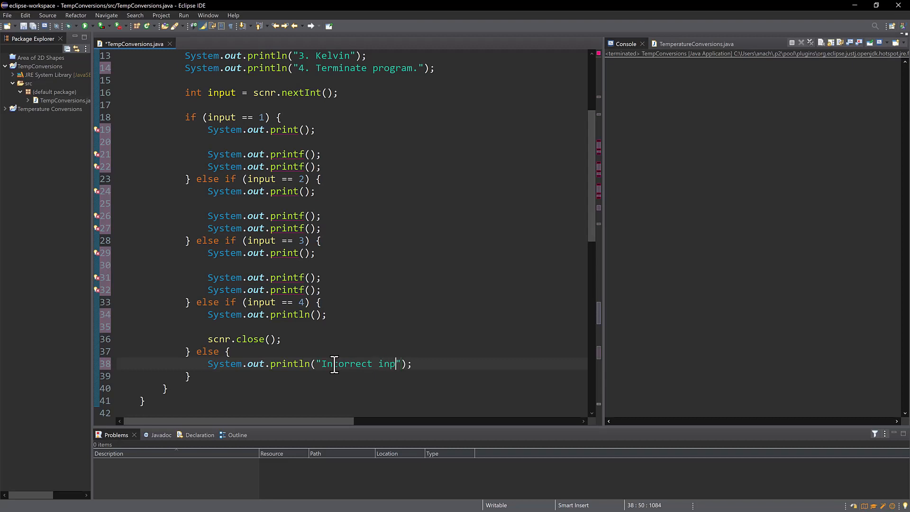
{"action": "type", "text": "ut. Enter"}
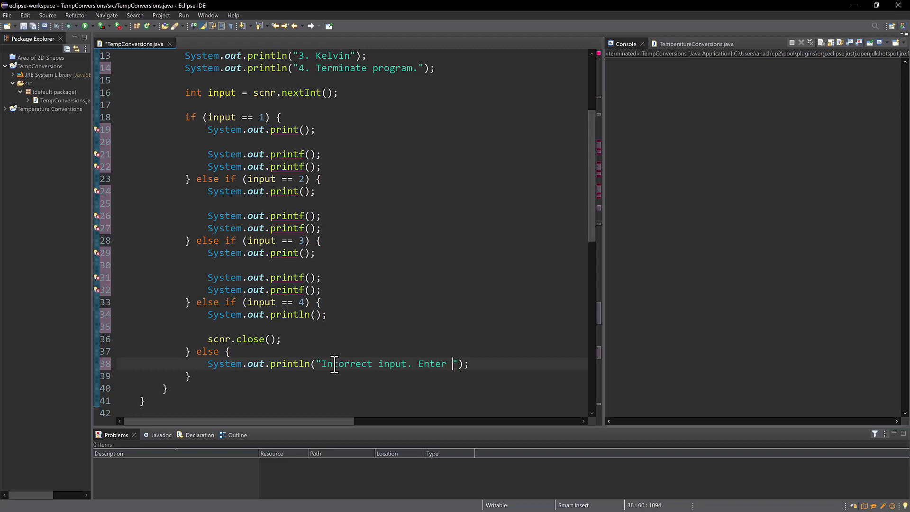
{"action": "type", "text": "1,"}
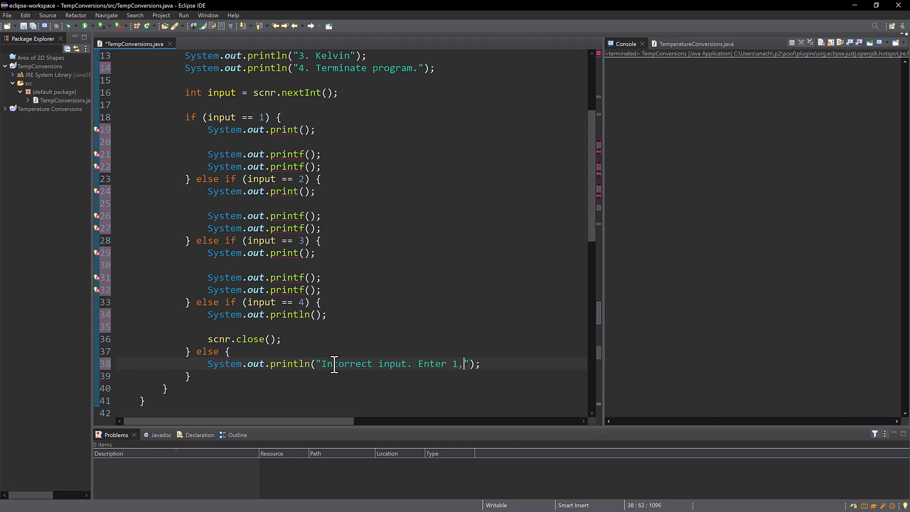
{"action": "type", "text": "2, or"}
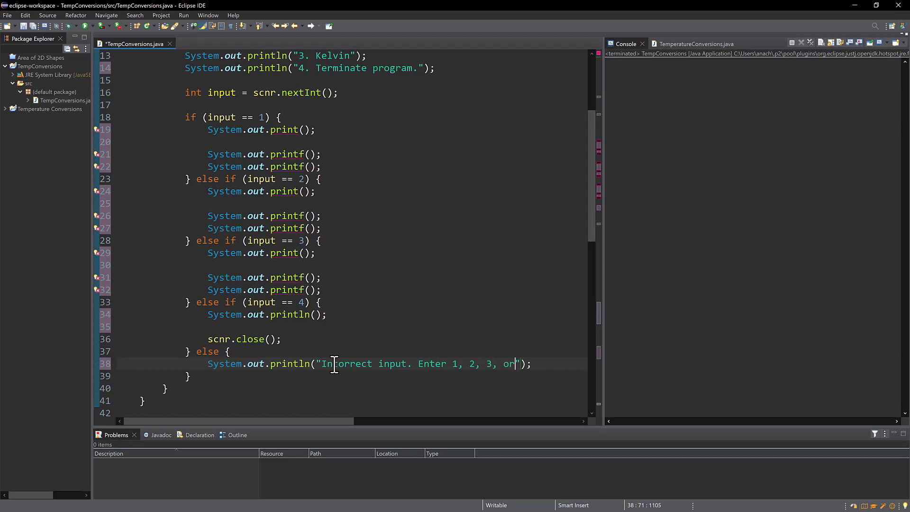
{"action": "type", "text": "4."}
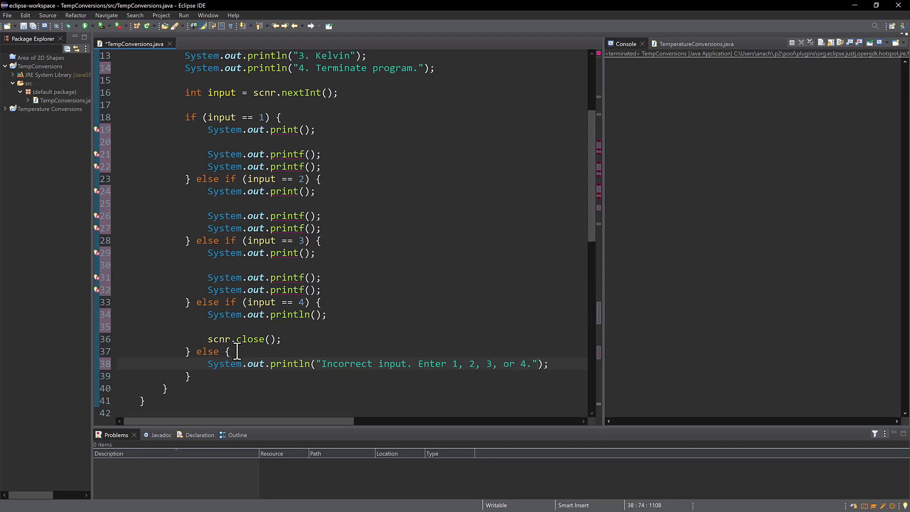
{"action": "mouse_move", "coordinate": [421, 364]}
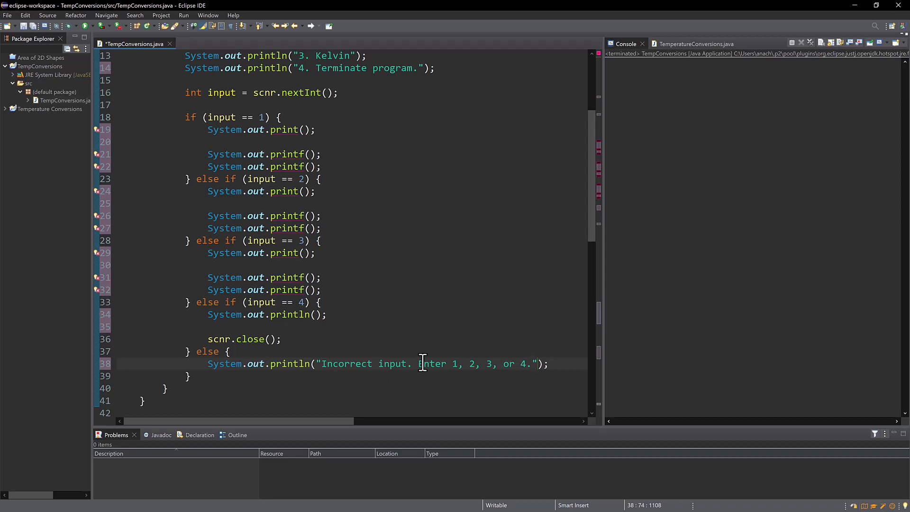
{"action": "mouse_move", "coordinate": [350, 364]}
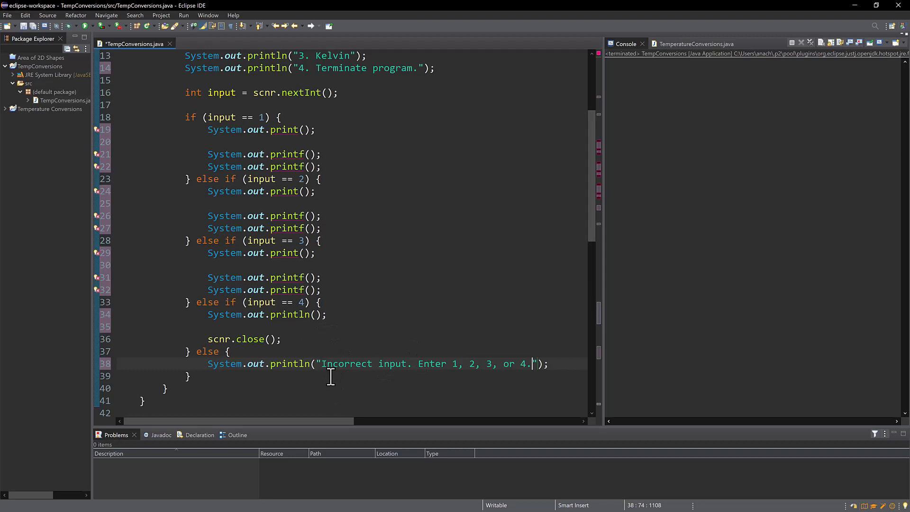
{"action": "mouse_move", "coordinate": [336, 350]}
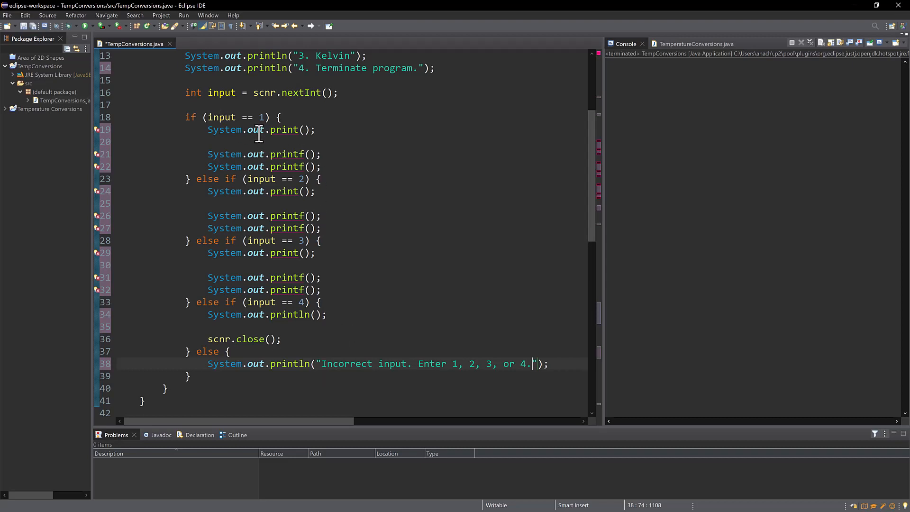
{"action": "mouse_move", "coordinate": [265, 140]}
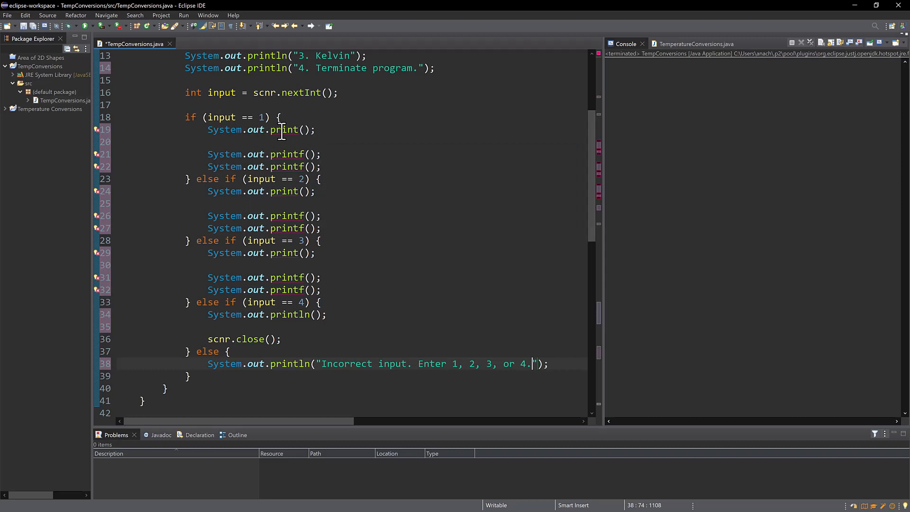
- Make option 1 print 'Enter the temperature value to convert.'
{"action": "type", "text": "\""}
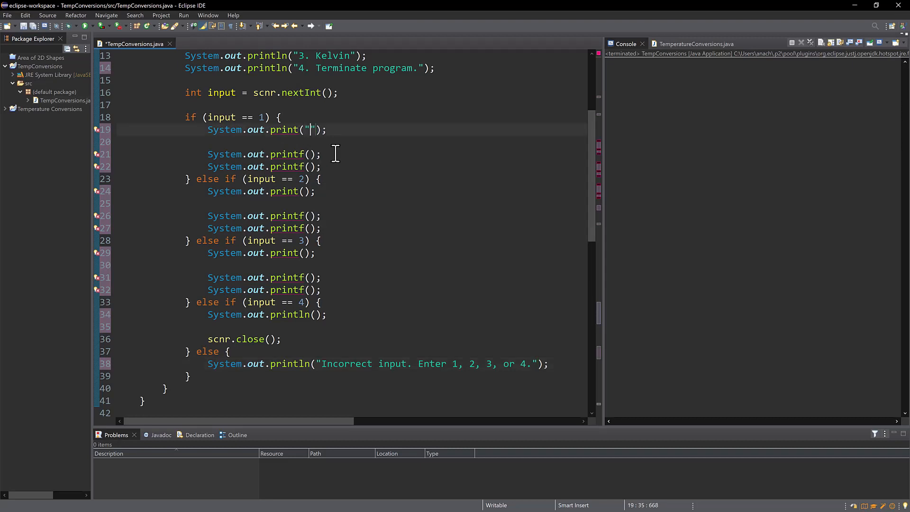
{"action": "type", "text": "Enter the te"}
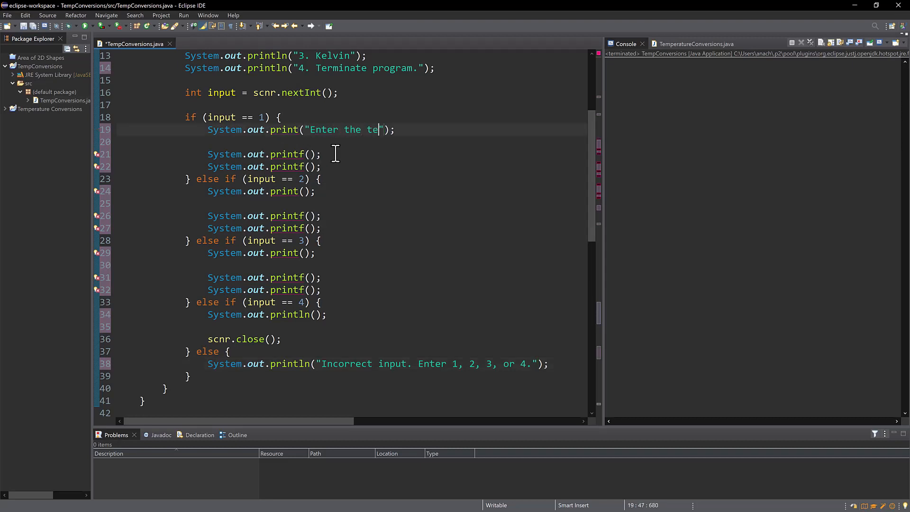
{"action": "type", "text": "mperature"}
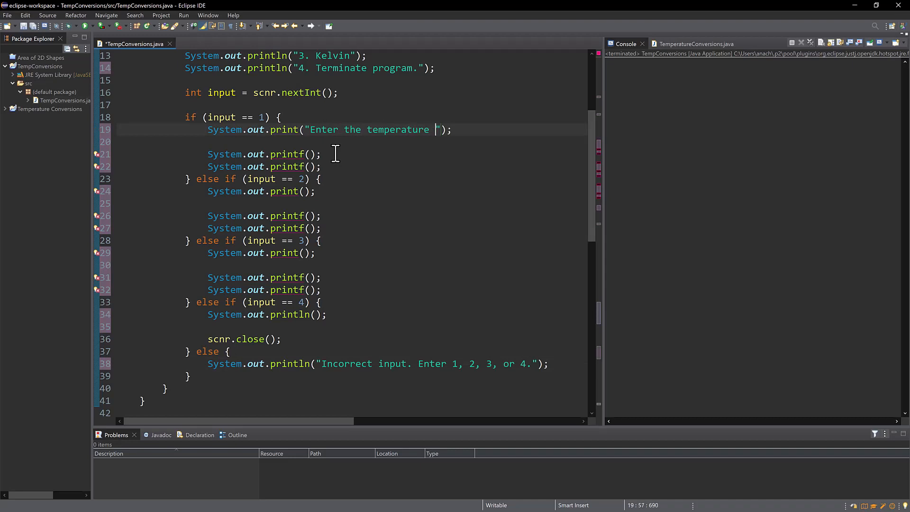
{"action": "type", "text": "value to"}
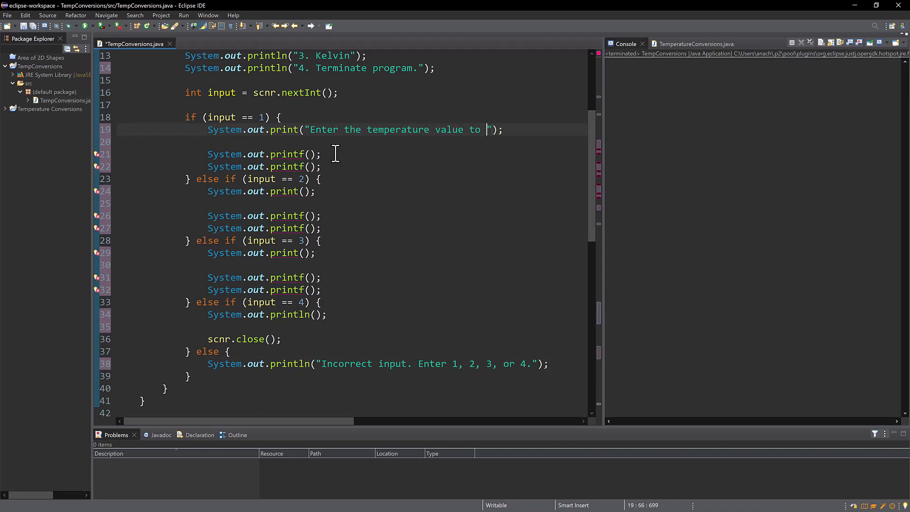
{"action": "type", "text": "convert."}
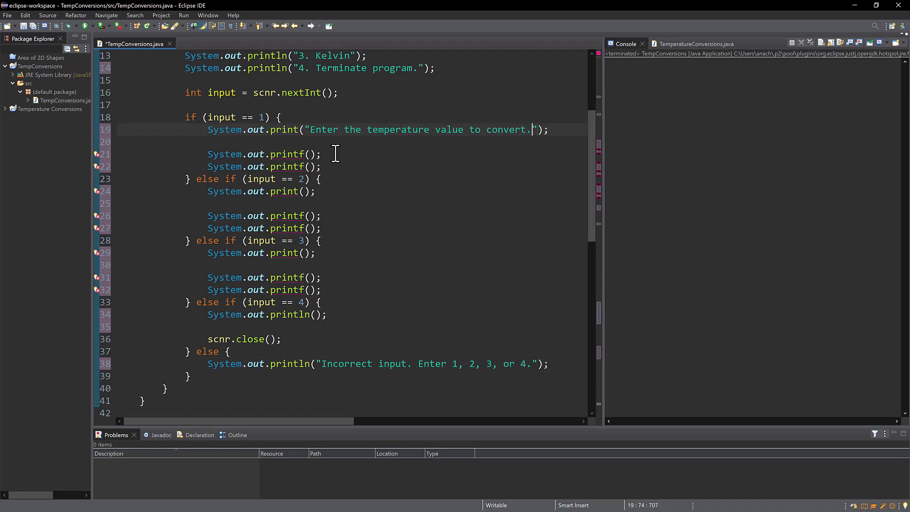
- Declare 'double temp_input = scnr.nextDouble();' and copy the prompt into options 2 and 3
{"action": "left_click", "coordinate": [211, 141]}
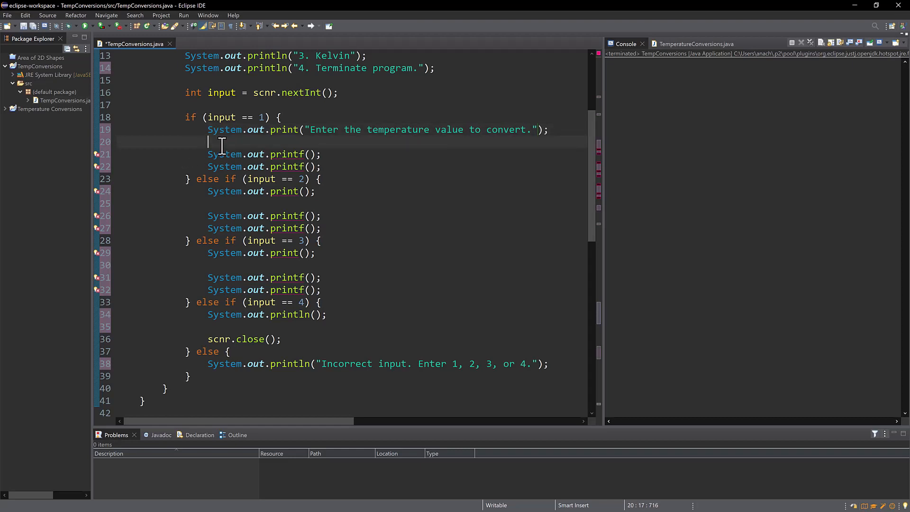
{"action": "type", "text": "double temp"}
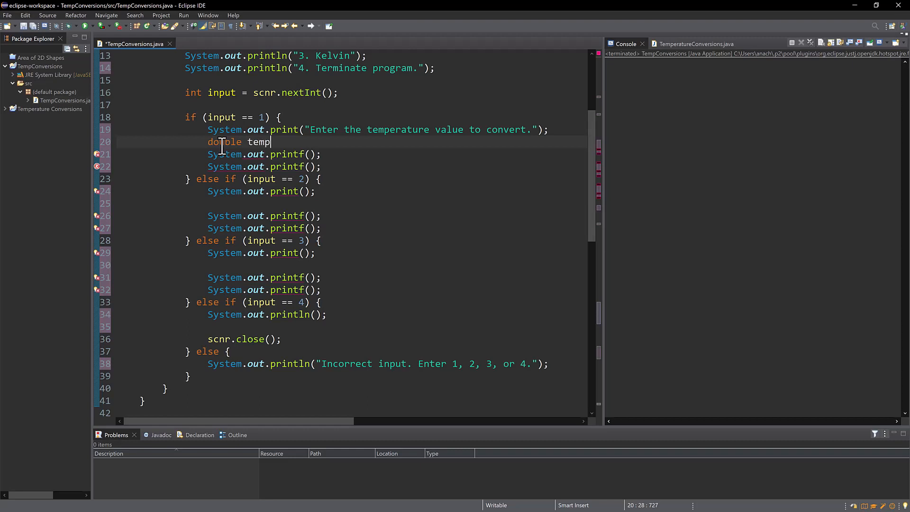
{"action": "type", "text": "_input ="}
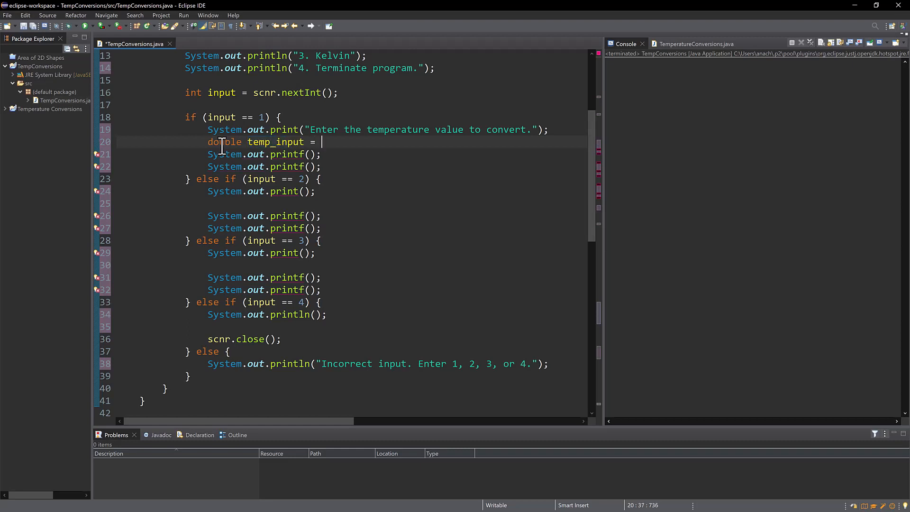
{"action": "type", "text": "n"}
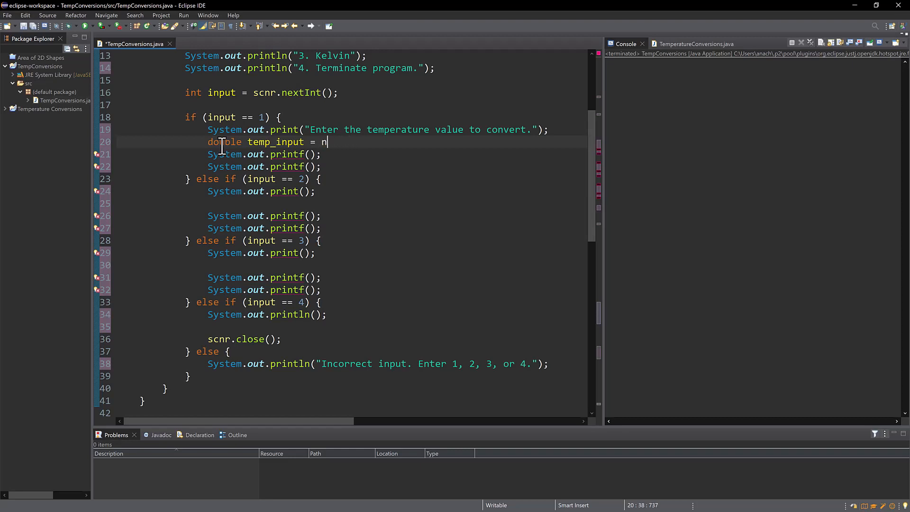
{"action": "type", "text": "scnr.nextDouble();"}
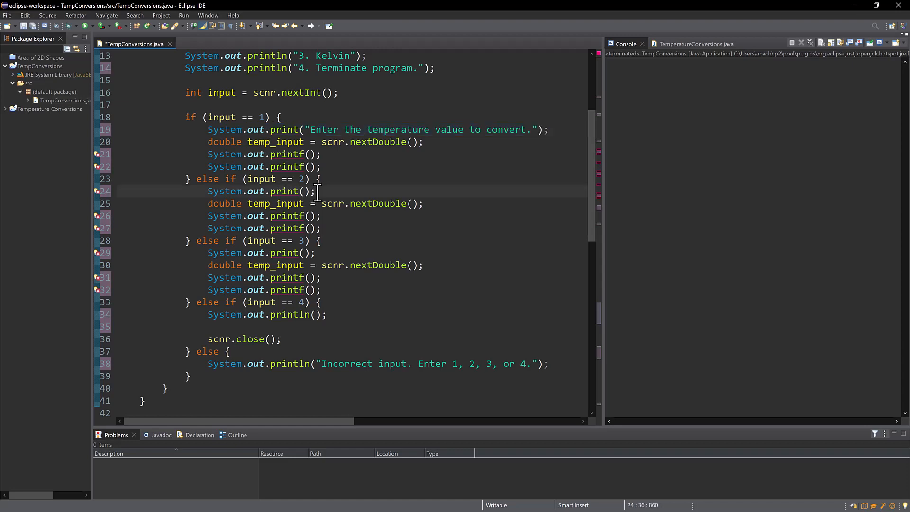
{"action": "type", "text": "\"Enter the temperature value to convert.\""}
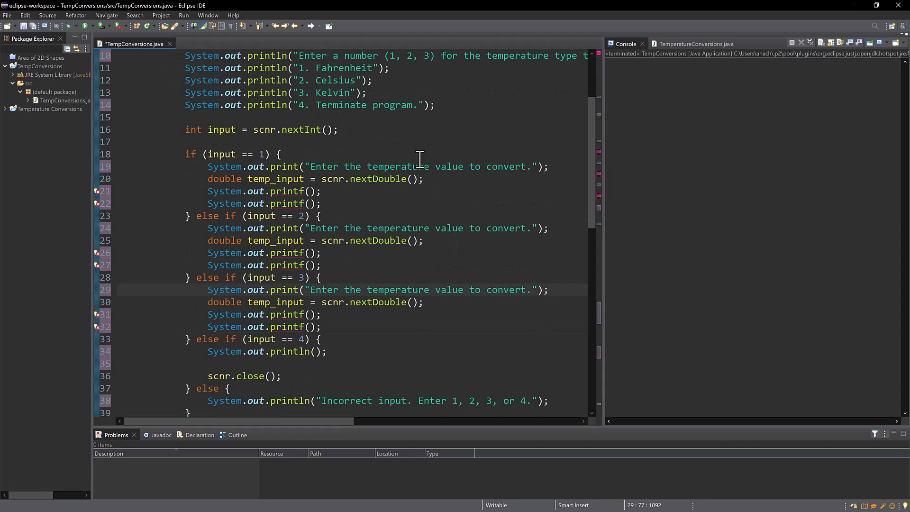
{"action": "mouse_move", "coordinate": [356, 195]}
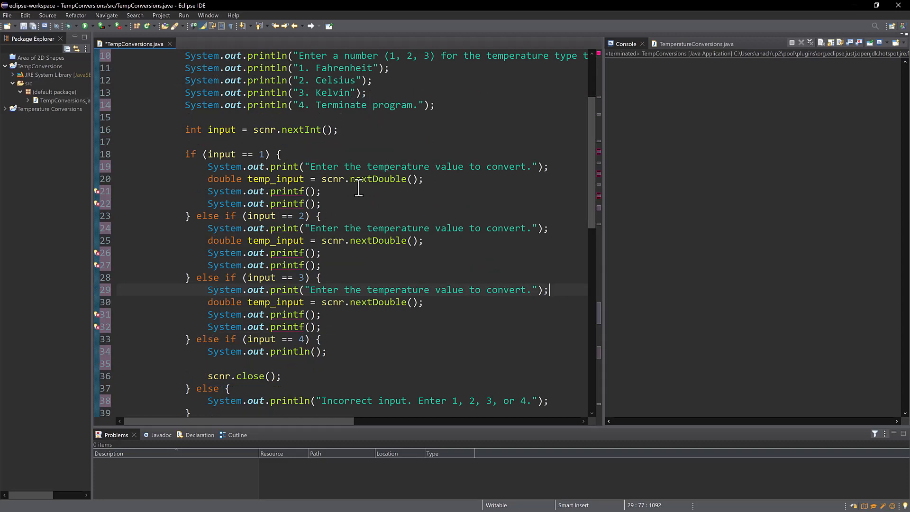
{"action": "mouse_move", "coordinate": [392, 213]}
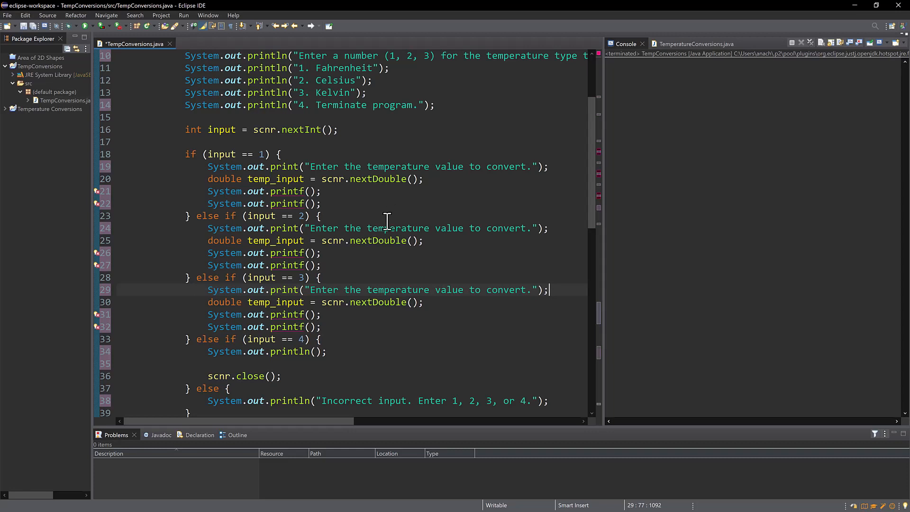
- Write option 1's printf strings 'The temperature in Celsius: %.2f\n' and 'The temperature in Kelvin: %.2f\n'
{"action": "type", "text": "\"\""}
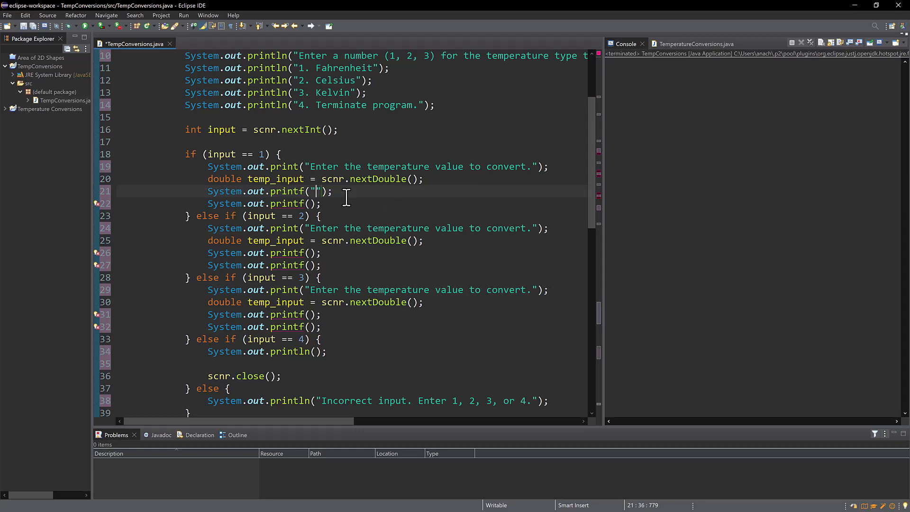
{"action": "type", "text": "The temp"}
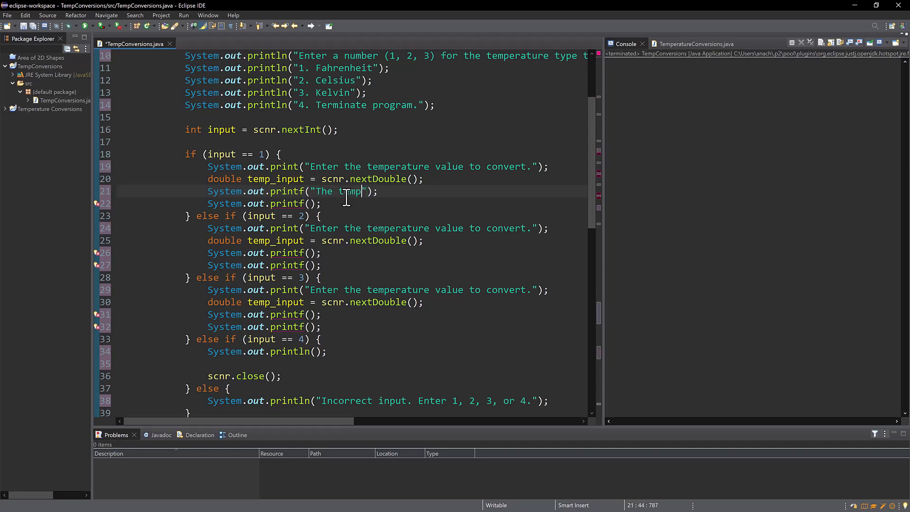
{"action": "type", "text": "erature in"}
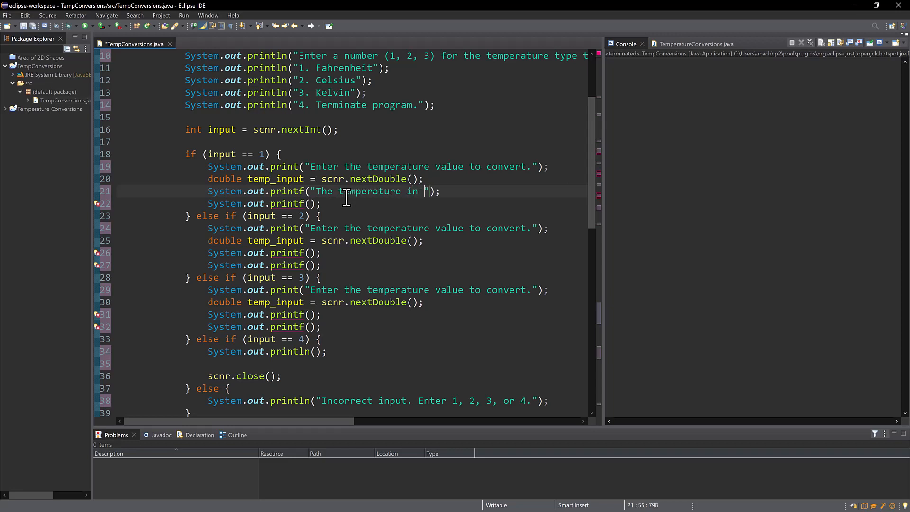
{"action": "type", "text": "Celsius:"}
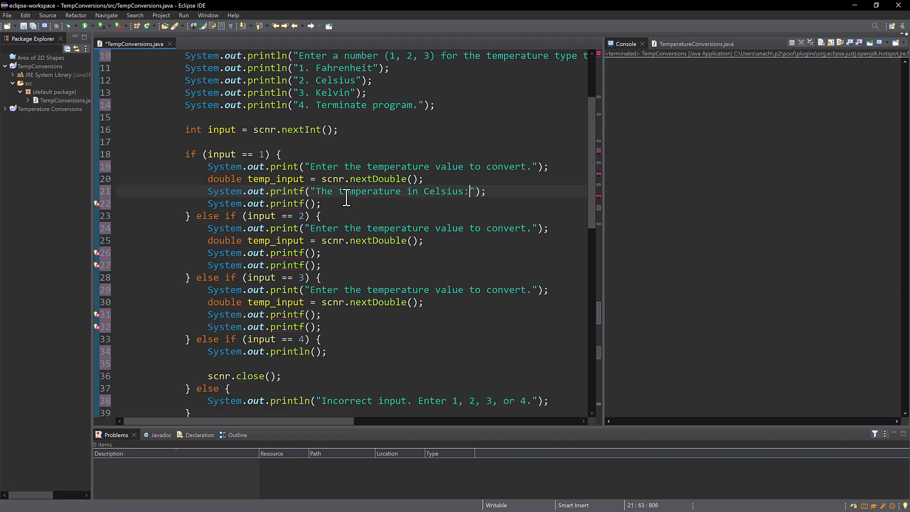
{"action": "type", "text": "\" \""}
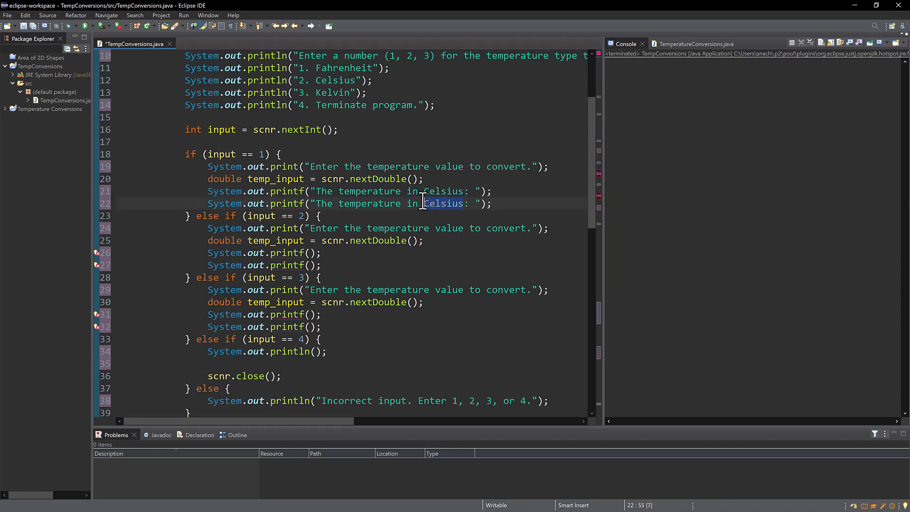
{"action": "type", "text": "Kelvin"}
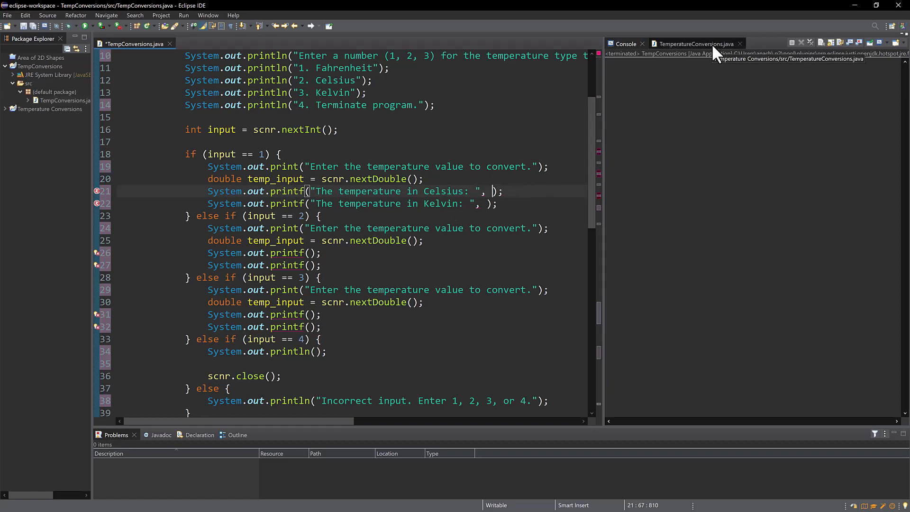
{"action": "left_click", "coordinate": [696, 44]}
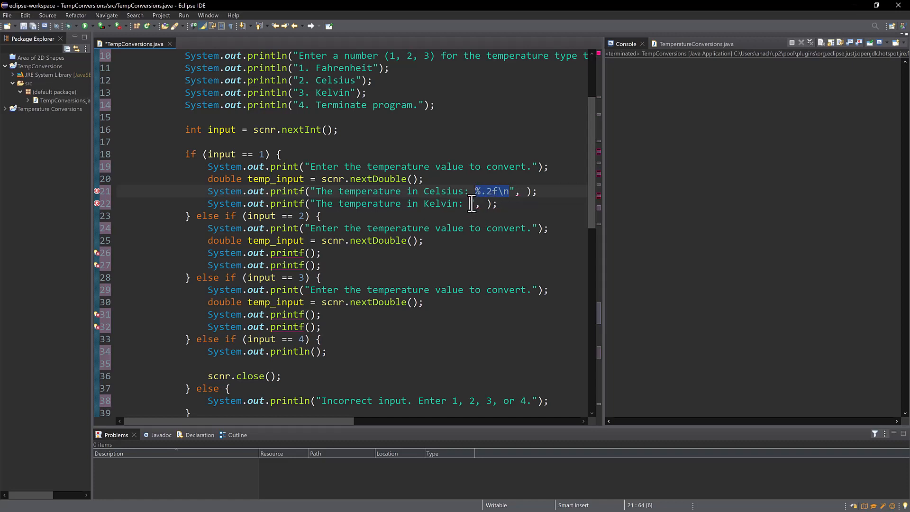
{"action": "type", "text": "%.2f\\n"}
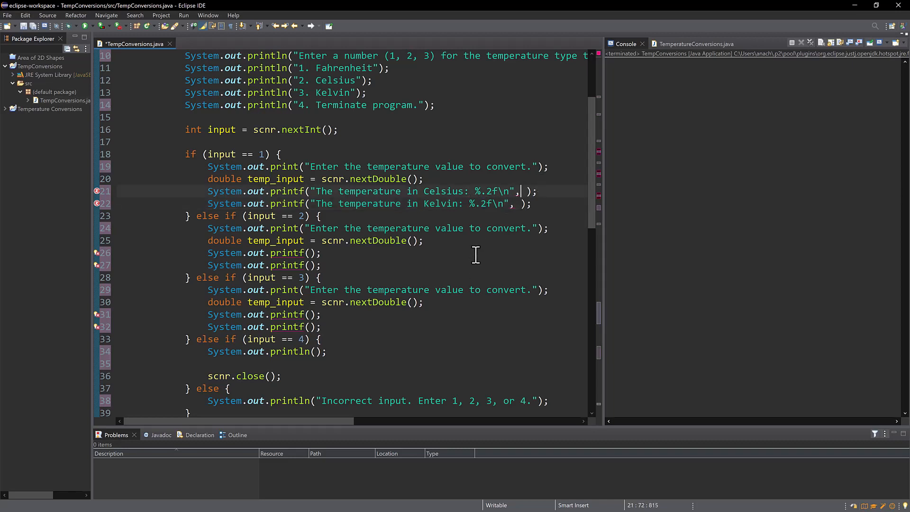
{"action": "mouse_move", "coordinate": [371, 228]}
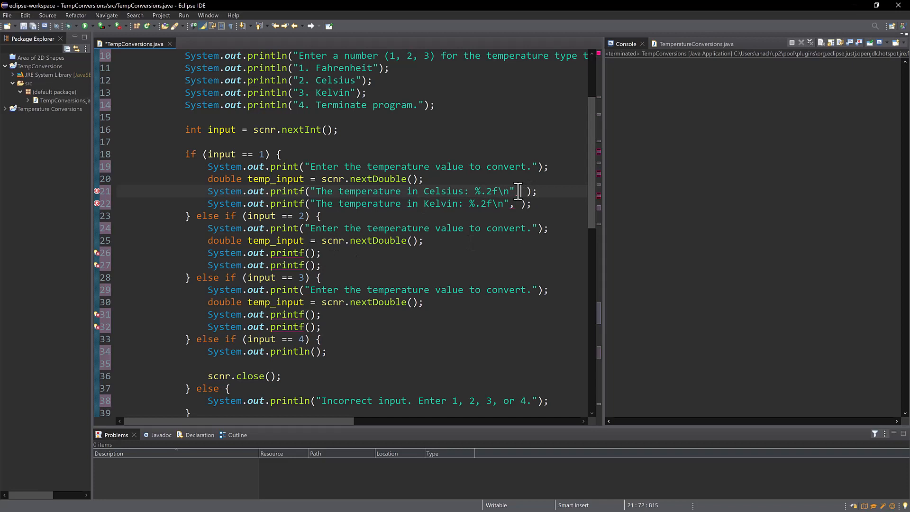
- Adapt pasted printf lines: Fahrenheit and Kelvin for option 2, Fahrenheit and Celsius for option 3
{"action": "type", "text": ","}
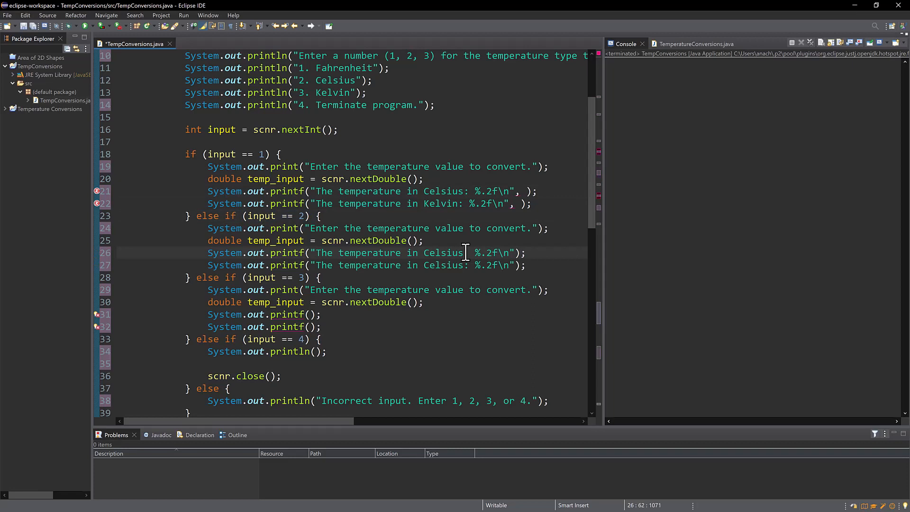
{"action": "double_click", "coordinate": [443, 253]}
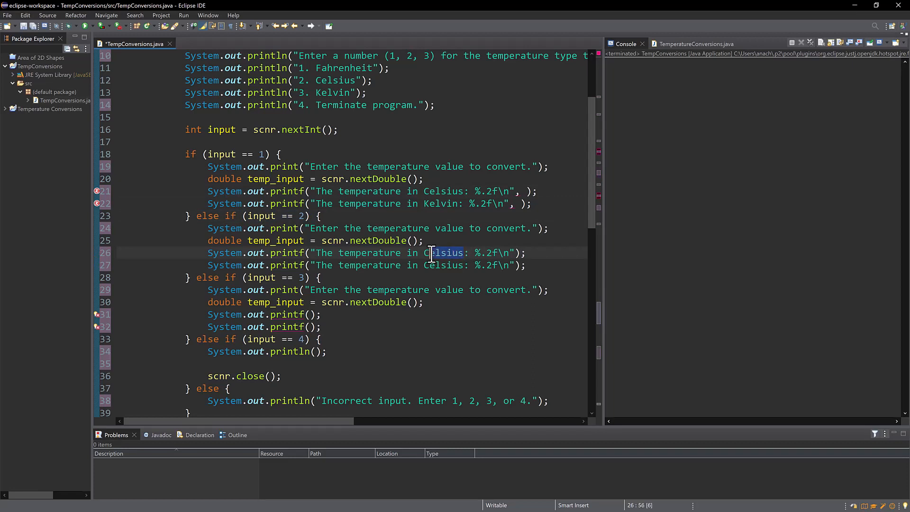
{"action": "type", "text": "Fahr"}
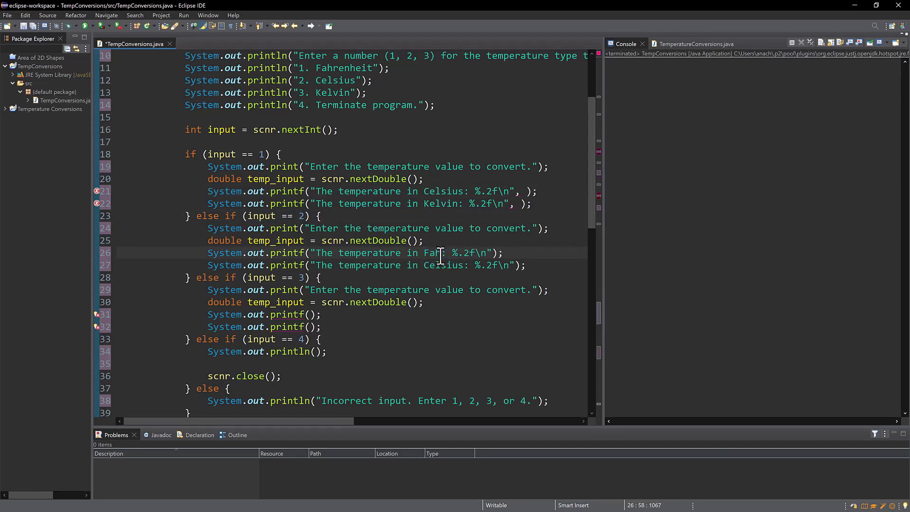
{"action": "type", "text": "enheit"}
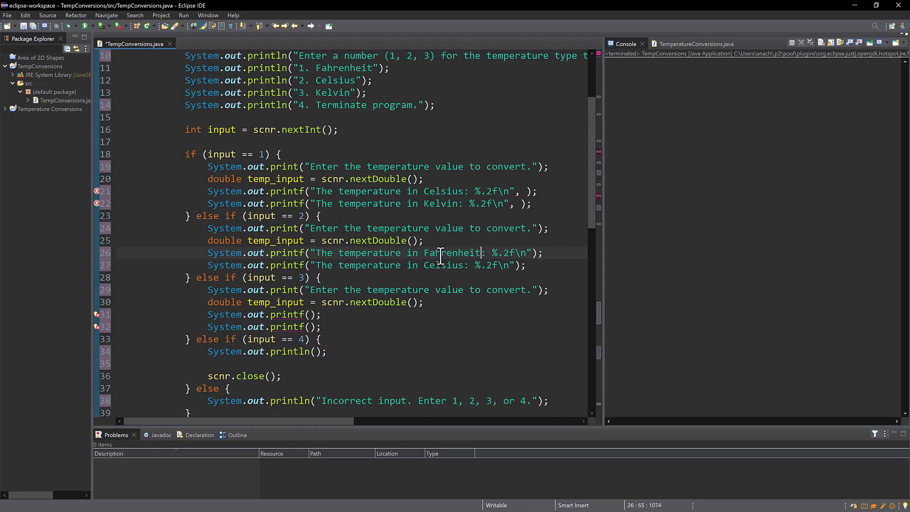
{"action": "double_click", "coordinate": [442, 265]}
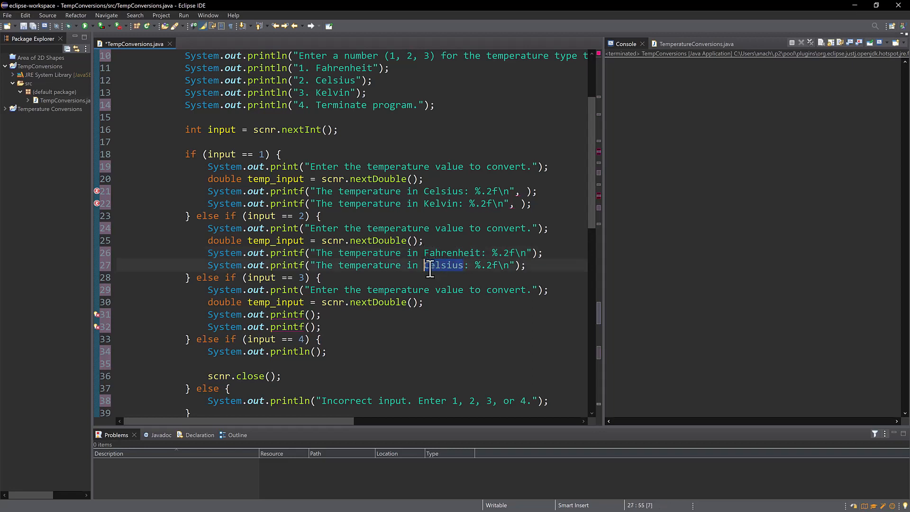
{"action": "type", "text": "Kelvin"}
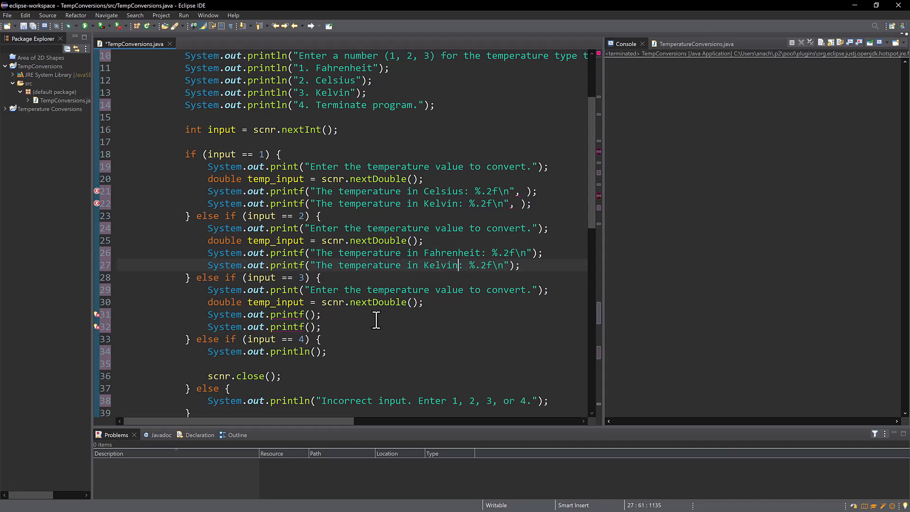
{"action": "type", "text": "\"The temperature in Celsius: %.2f\\n\""}
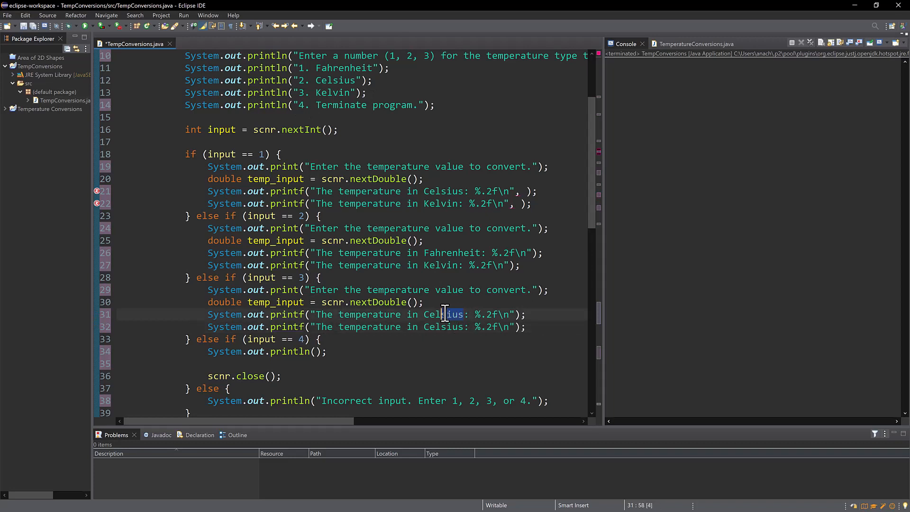
{"action": "type", "text": "Fahenheit"}
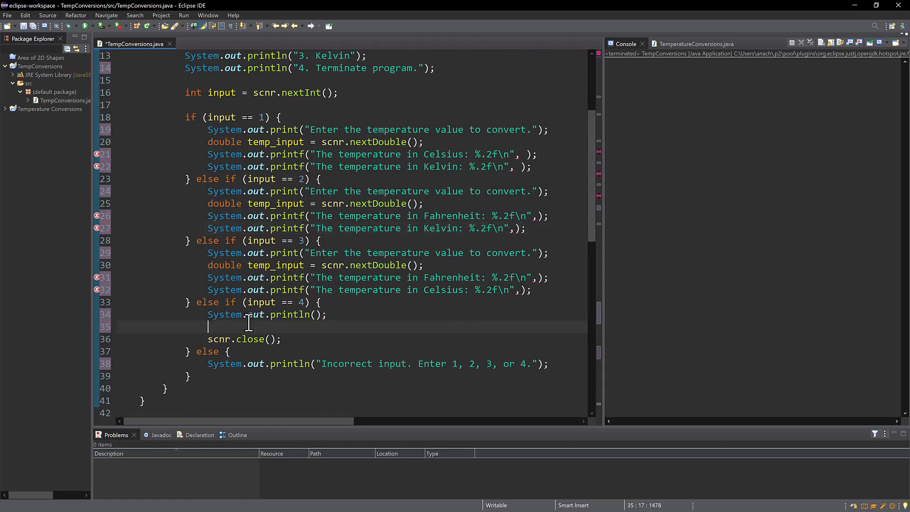
{"action": "mouse_move", "coordinate": [255, 339]}
{"action": "type", "text": "\""}
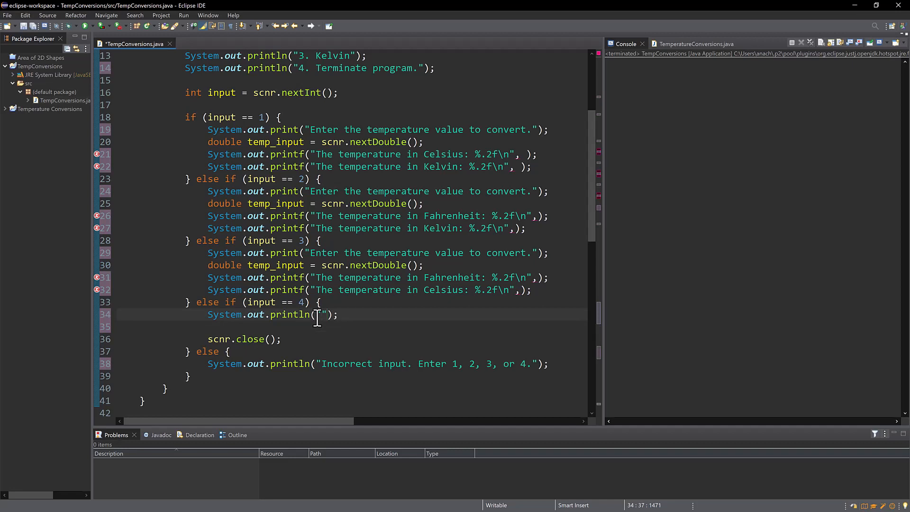
- Print 'Program terminated.' and add 'condition = false;' in the option 4 branch
{"action": "type", "text": "Program terminate"}
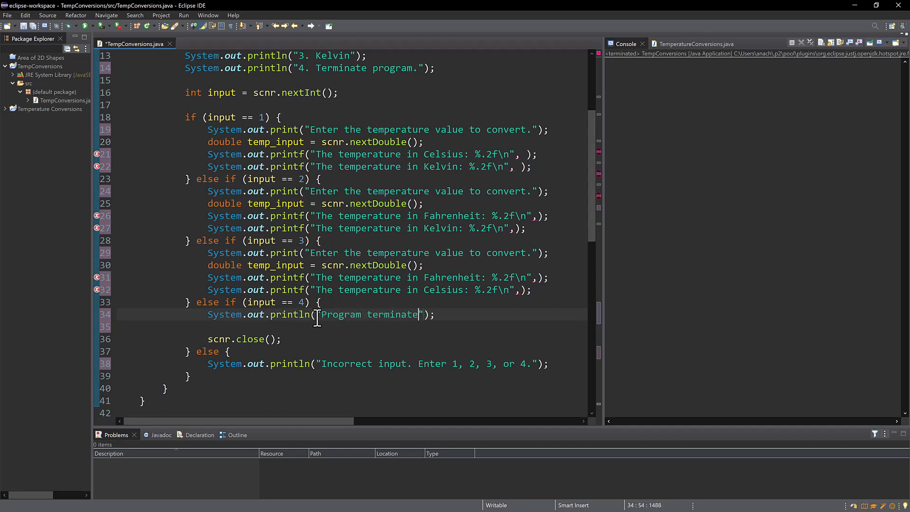
{"action": "type", "text": "d."}
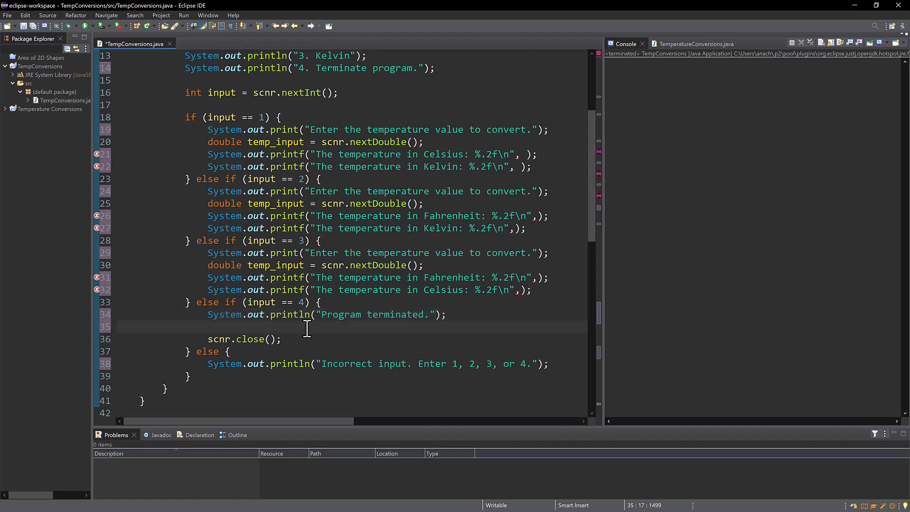
{"action": "type", "text": "conditon"}
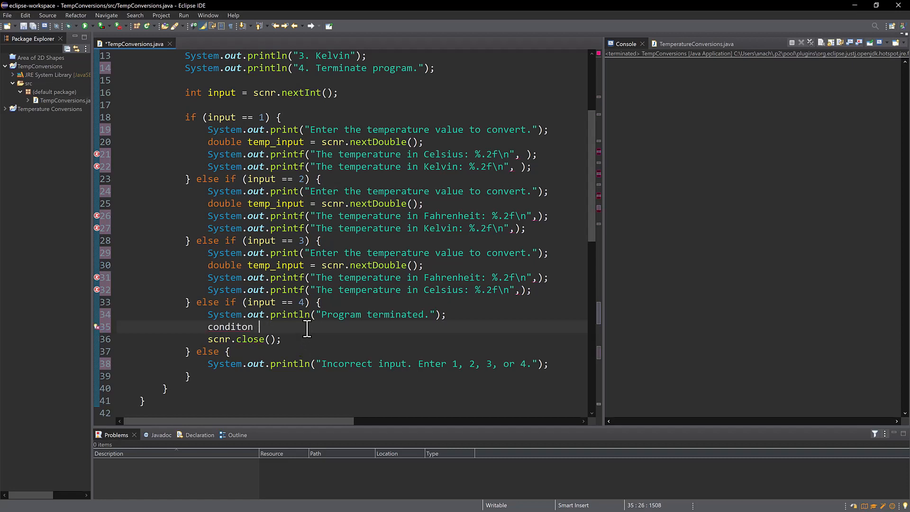
{"action": "type", "text": "ion ="}
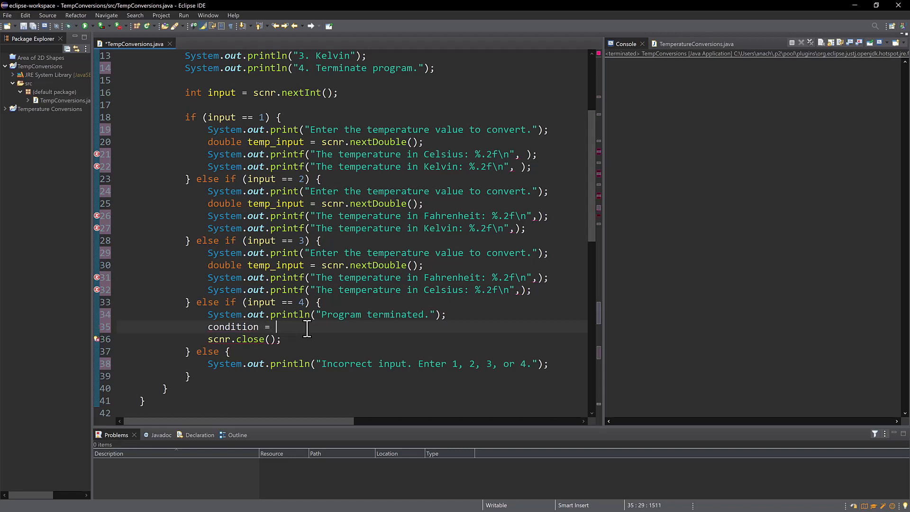
{"action": "type", "text": "false;"}
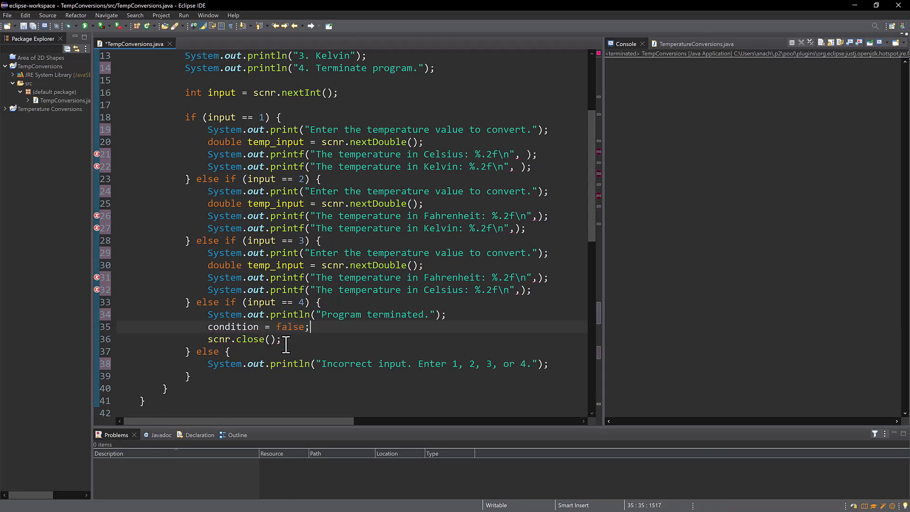
{"action": "scroll", "scroll_direction": "down", "scroll_amount": 3}
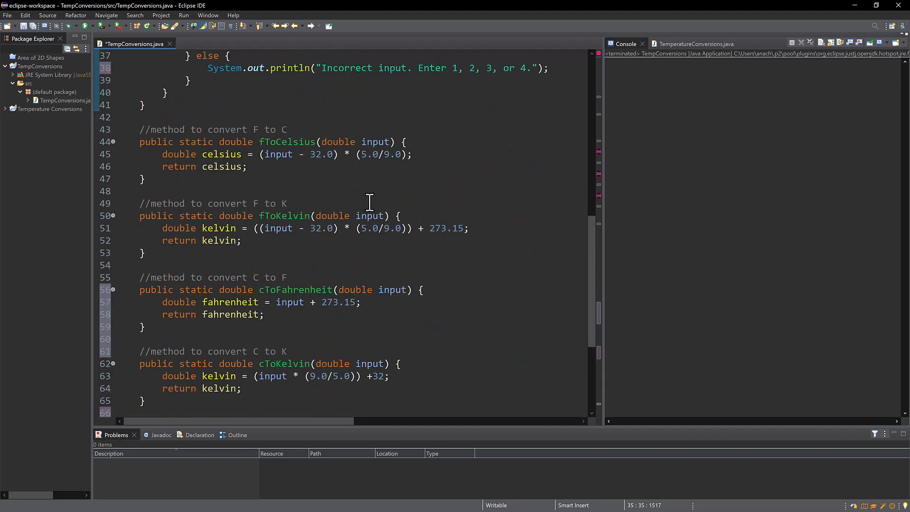
{"action": "mouse_move", "coordinate": [350, 174]}
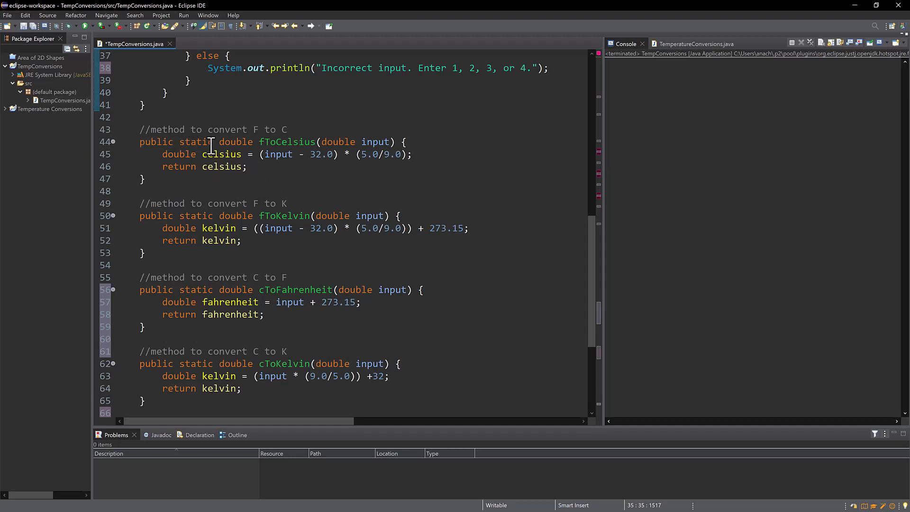
{"action": "double_click", "coordinate": [235, 141]}
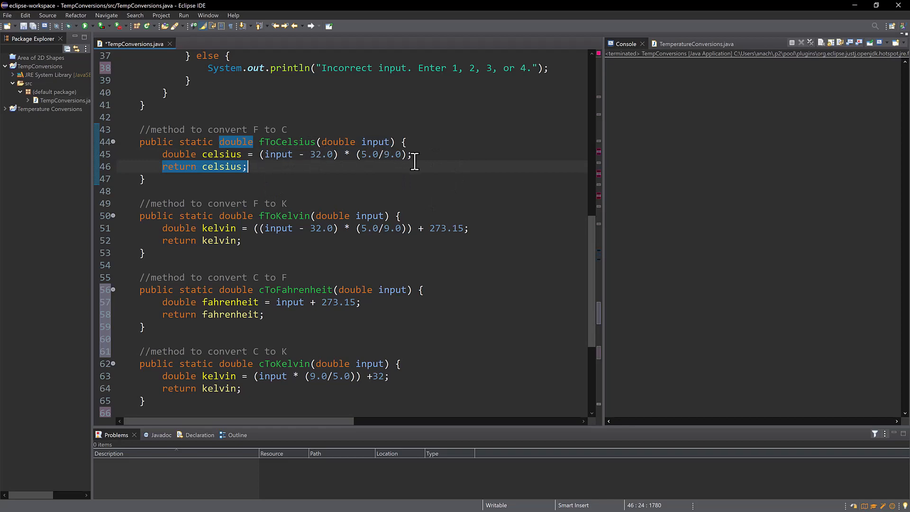
{"action": "scroll", "scroll_direction": "down", "scroll_amount": 3}
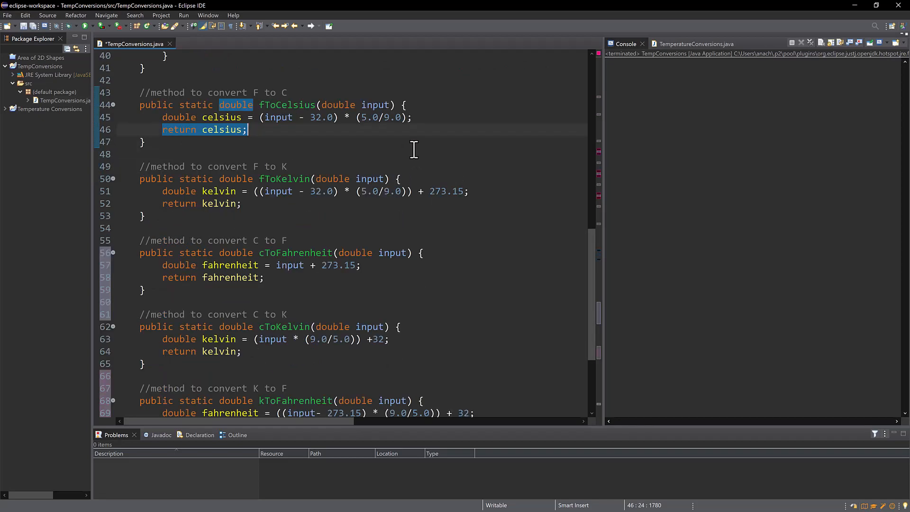
{"action": "scroll", "scroll_direction": "down", "scroll_amount": 3}
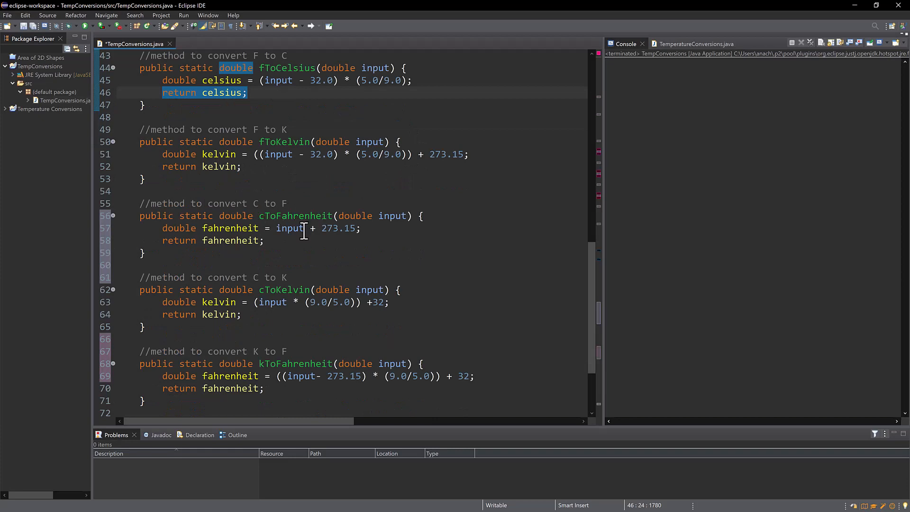
{"action": "scroll", "scroll_direction": "down", "scroll_amount": 3}
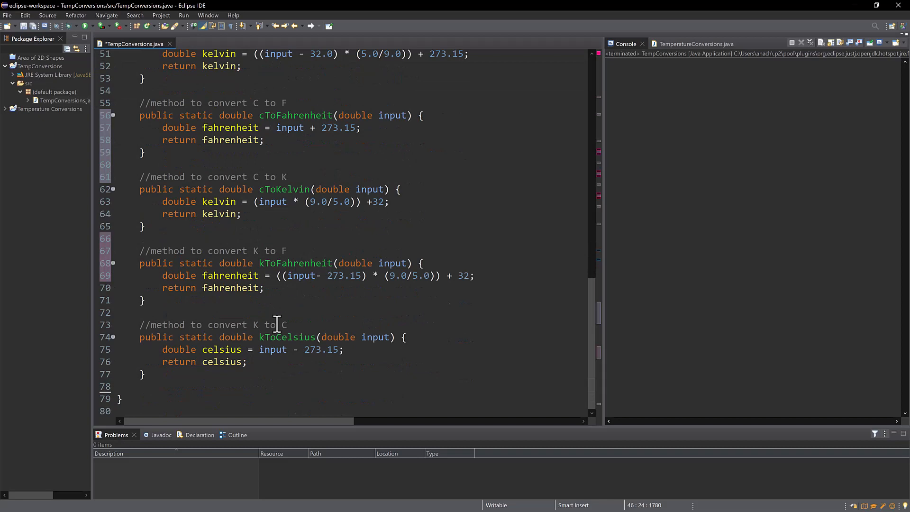
{"action": "mouse_move", "coordinate": [418, 349]}
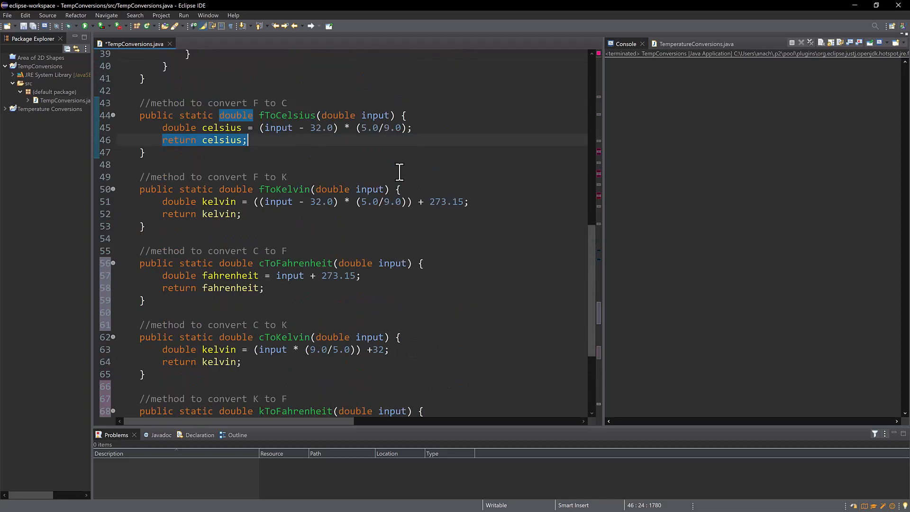
{"action": "mouse_move", "coordinate": [346, 116]}
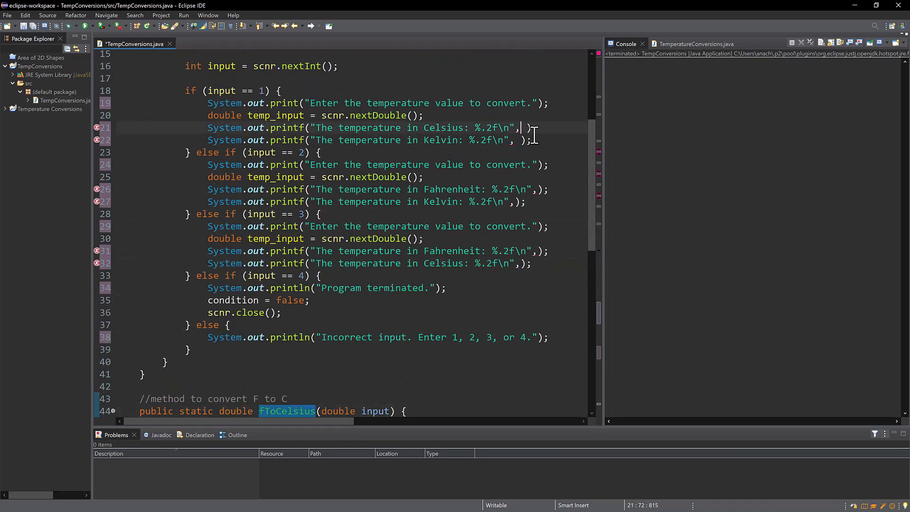
- Pass temp_input to conversion methods such as fToCelsius in all six result printf lines
{"action": "type", "text": "fToCelsius"}
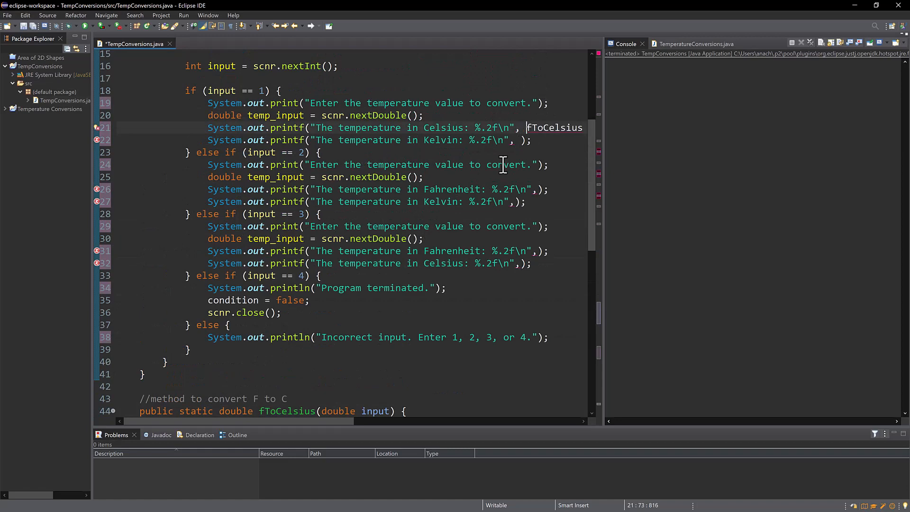
{"action": "scroll", "scroll_direction": "down", "scroll_amount": 3}
{"action": "type", "text": "fToKelvin"}
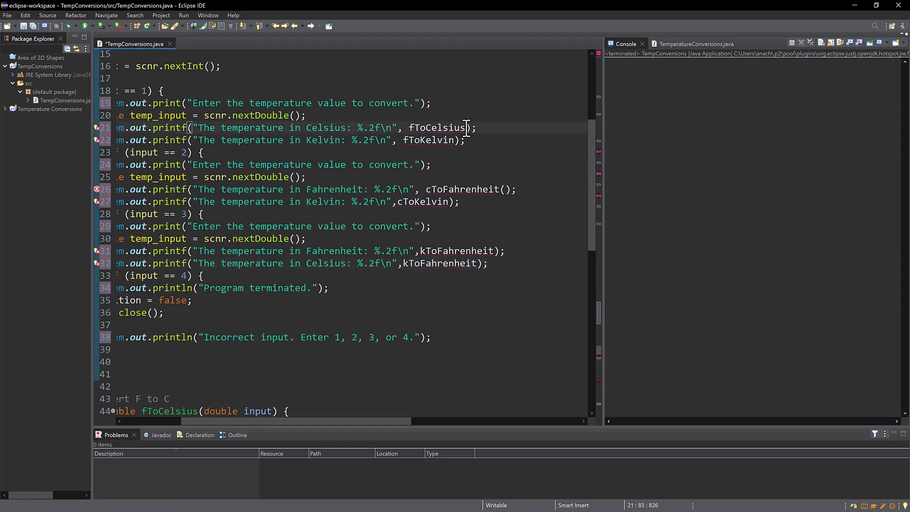
{"action": "type", "text": "()"}
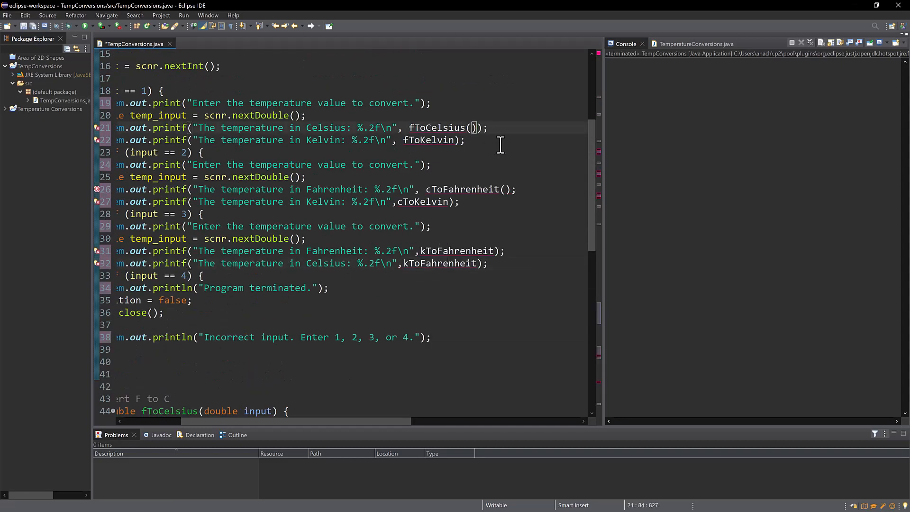
{"action": "type", "text": "temp_input"}
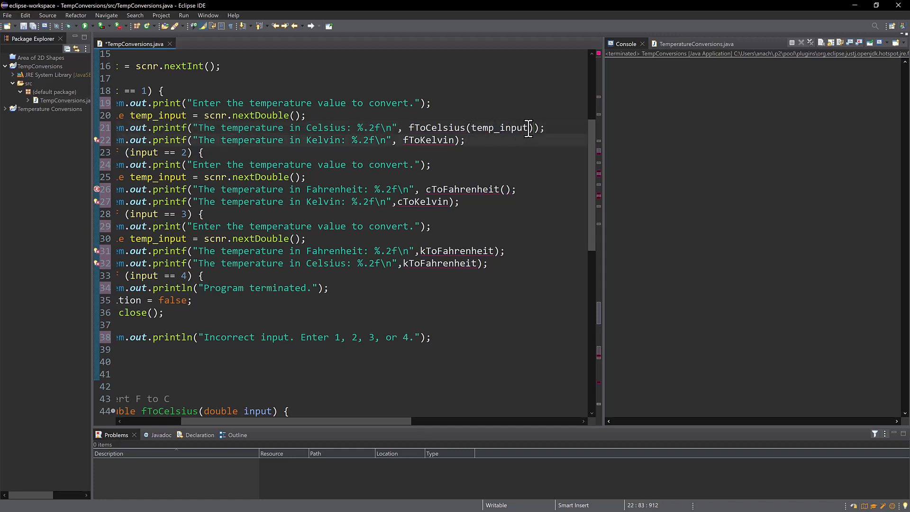
{"action": "double_click", "coordinate": [499, 128]}
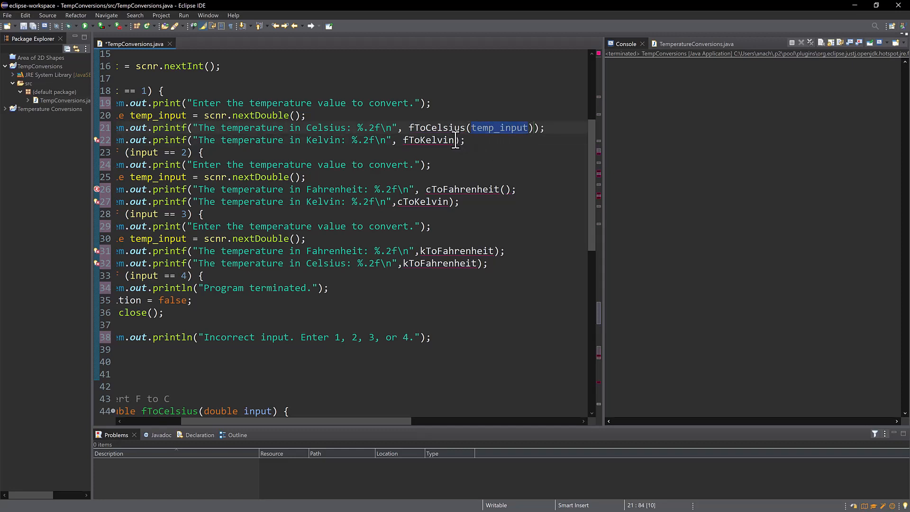
{"action": "type", "text": "temp_input)"}
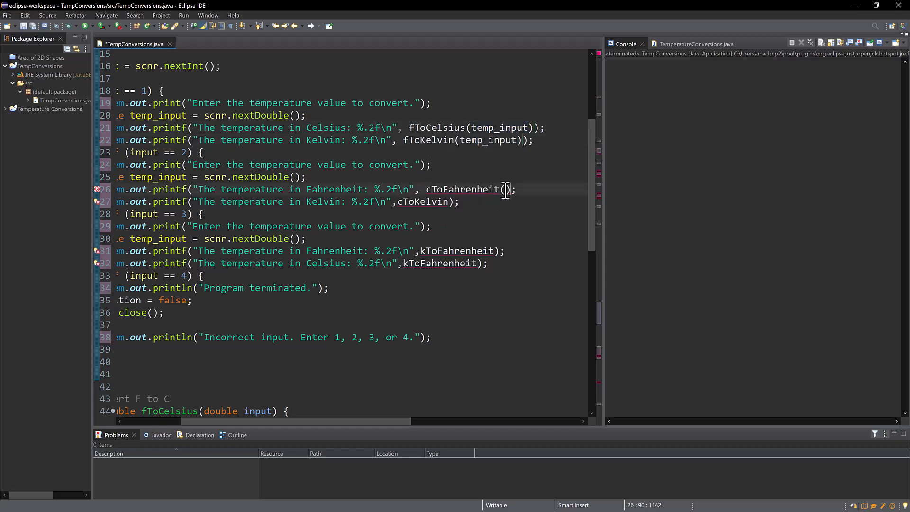
{"action": "type", "text": "temp_input)"}
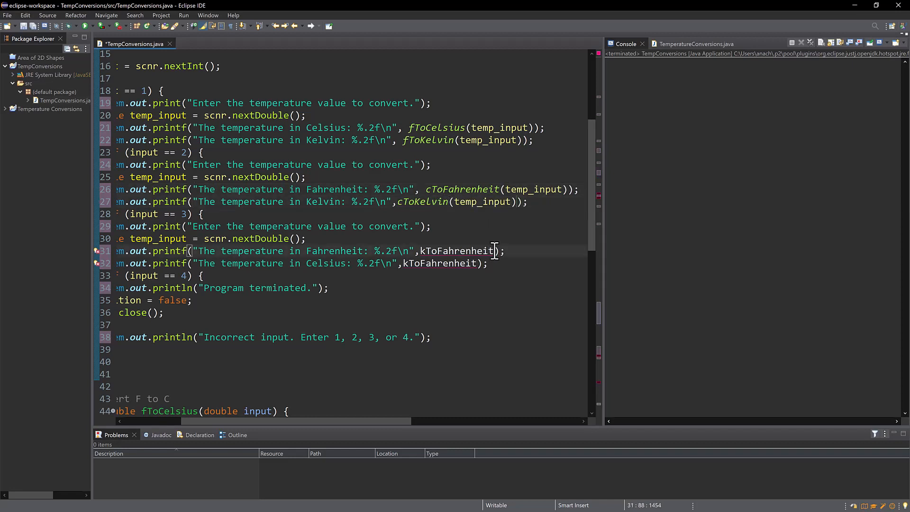
{"action": "type", "text": "(temp_input)"}
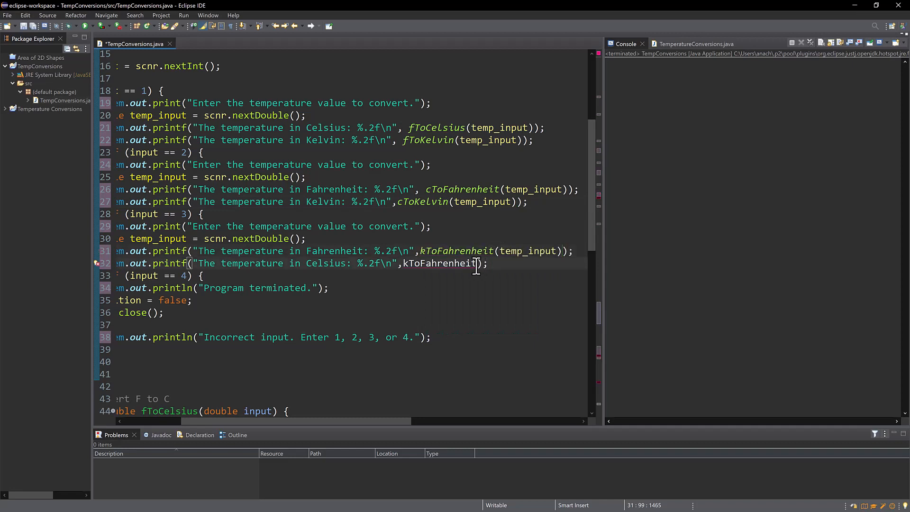
{"action": "type", "text": "(temp_input"}
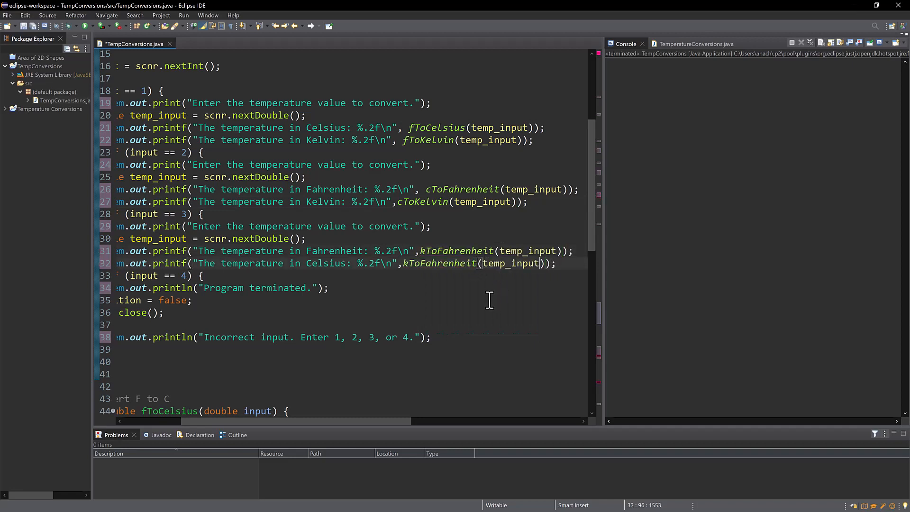
{"action": "mouse_move", "coordinate": [386, 429]}
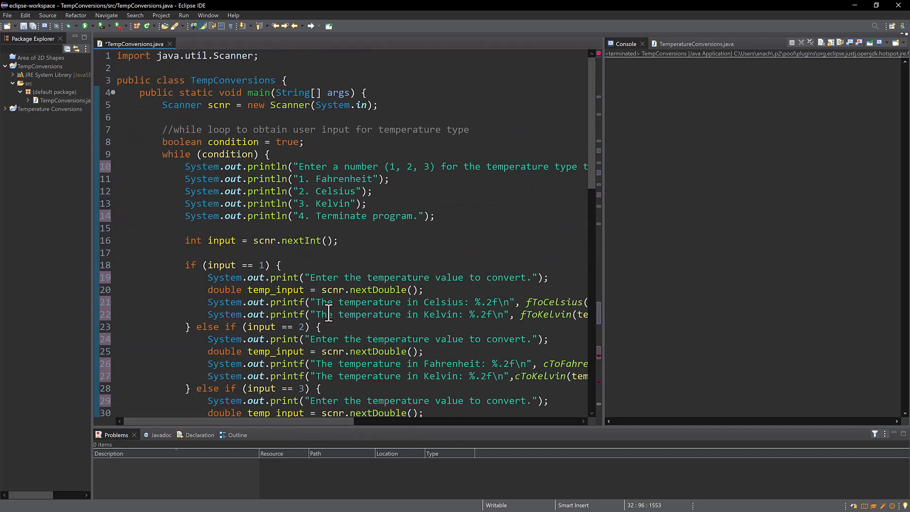
- Run TempConversions, proceeding with the launch despite workspace errors
{"action": "scroll", "scroll_direction": "down", "scroll_amount": 3}
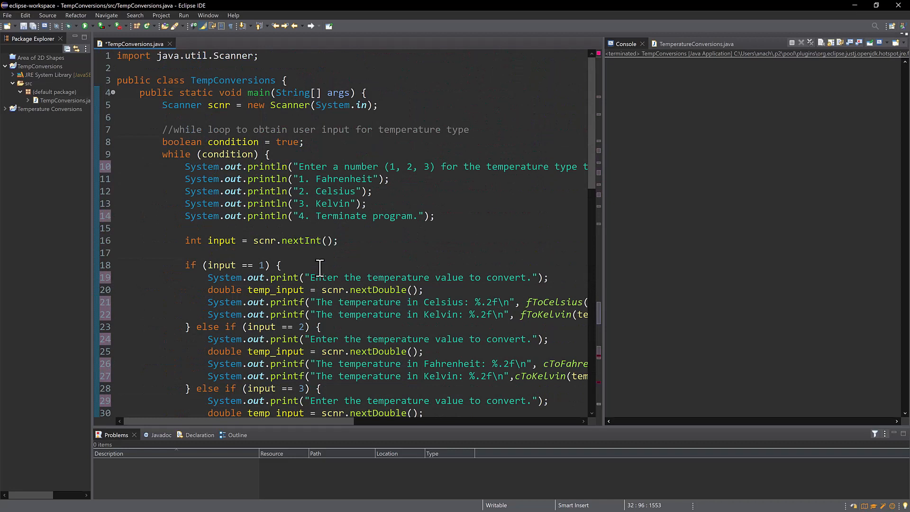
{"action": "left_click", "coordinate": [83, 27]}
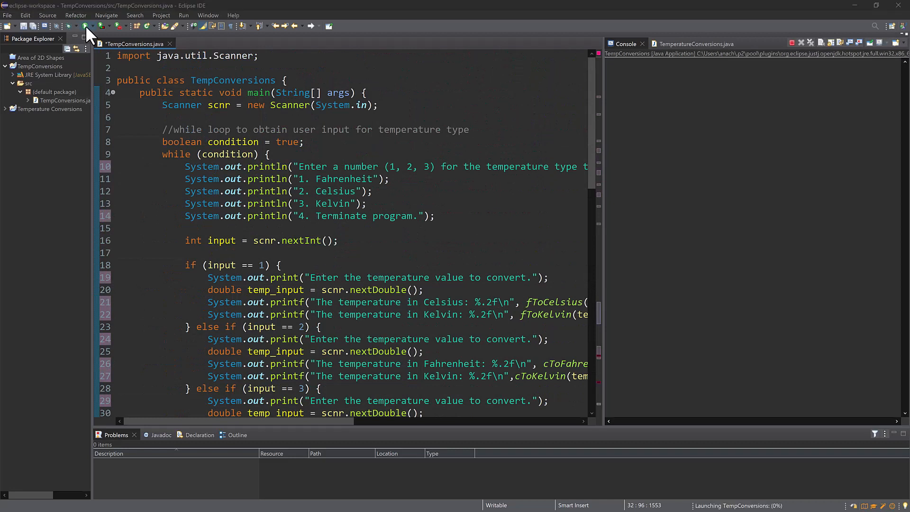
{"action": "left_click", "coordinate": [76, 27]}
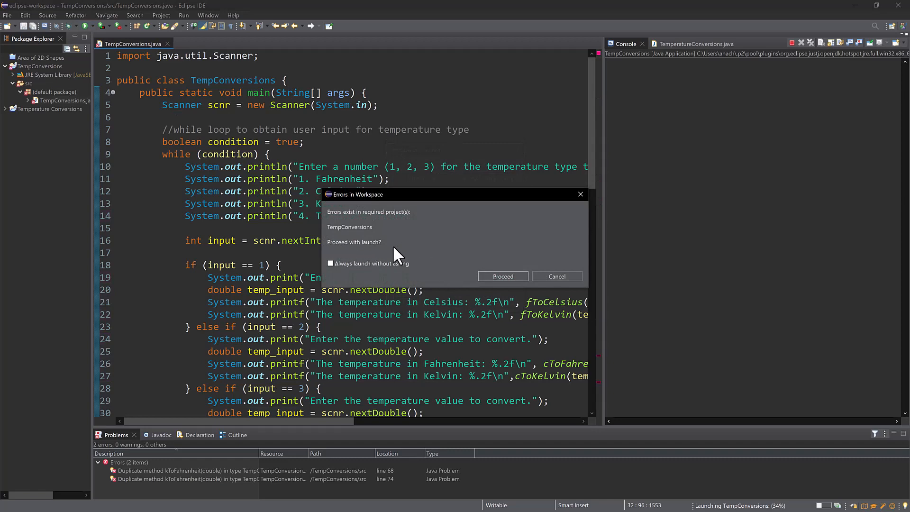
{"action": "left_click", "coordinate": [503, 277]}
{"action": "type", "text": "100"}
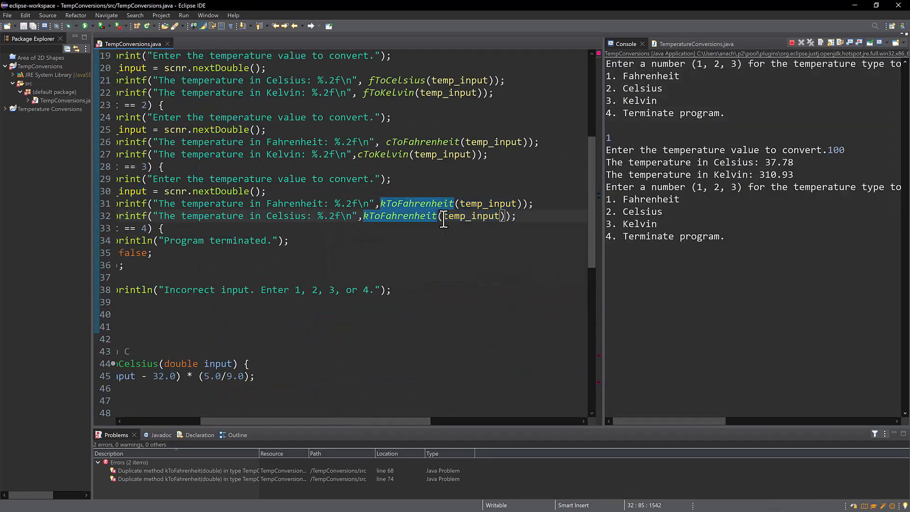
- Change line 32's duplicated call to kToCelsius and select the kToCelsius declaration name
{"action": "key", "text": "BackSpace"}
{"action": "type", "text": "C"}
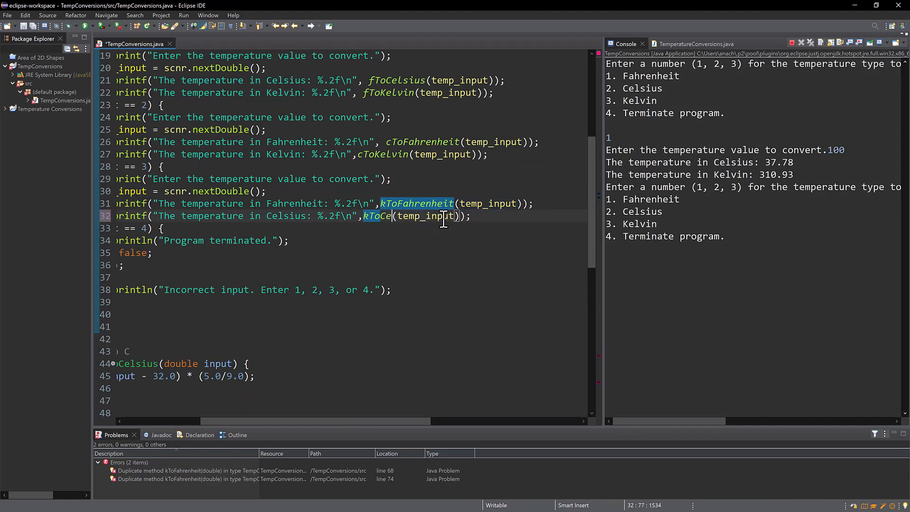
{"action": "type", "text": "lsius"}
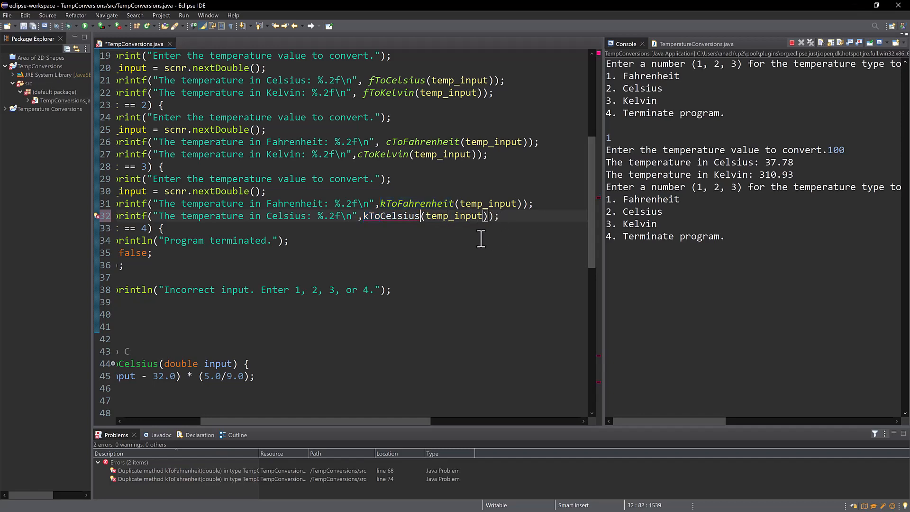
{"action": "scroll", "scroll_direction": "down", "scroll_amount": 3}
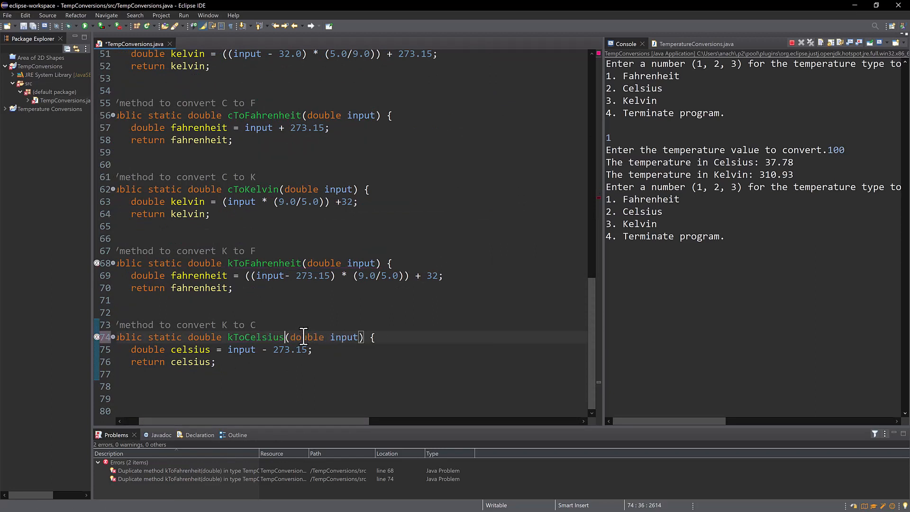
{"action": "double_click", "coordinate": [255, 337]}
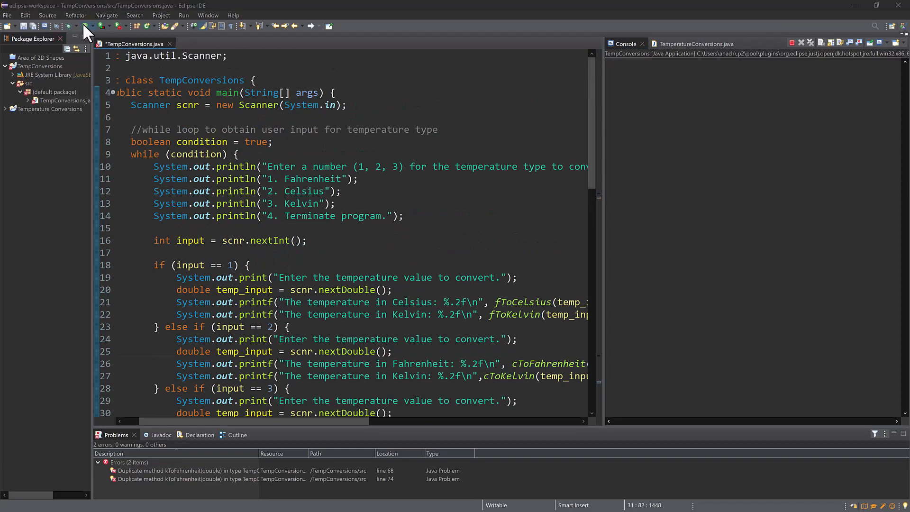
- Run TempConversions and enter 100, then options 2, 3 and 4 in the Console
{"action": "left_click", "coordinate": [80, 27]}
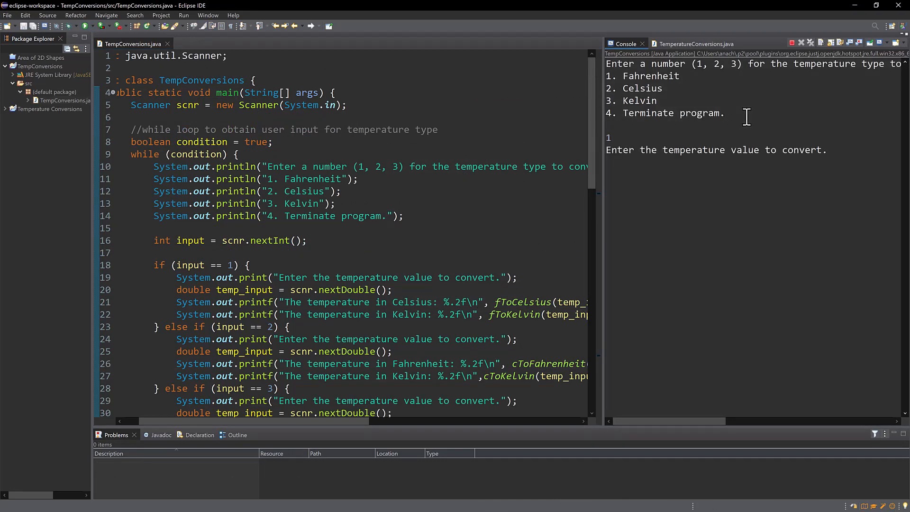
{"action": "type", "text": "100"}
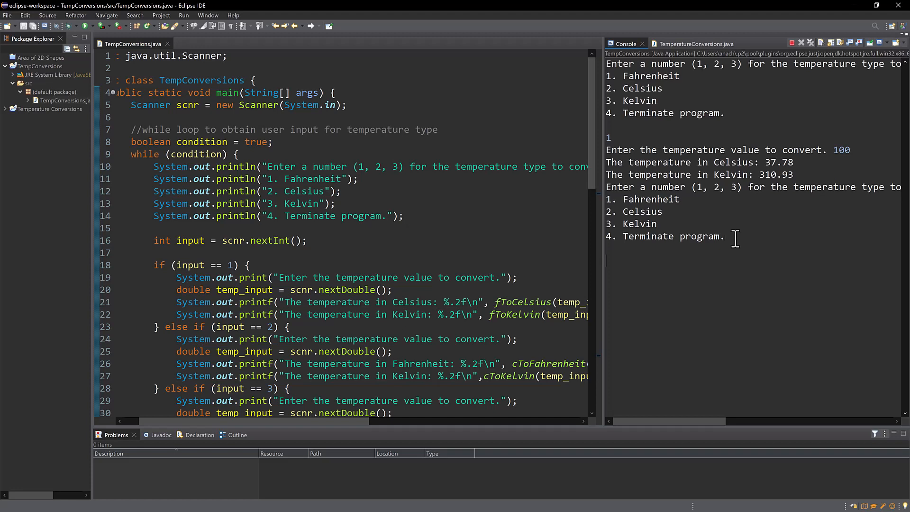
{"action": "type", "text": "2"}
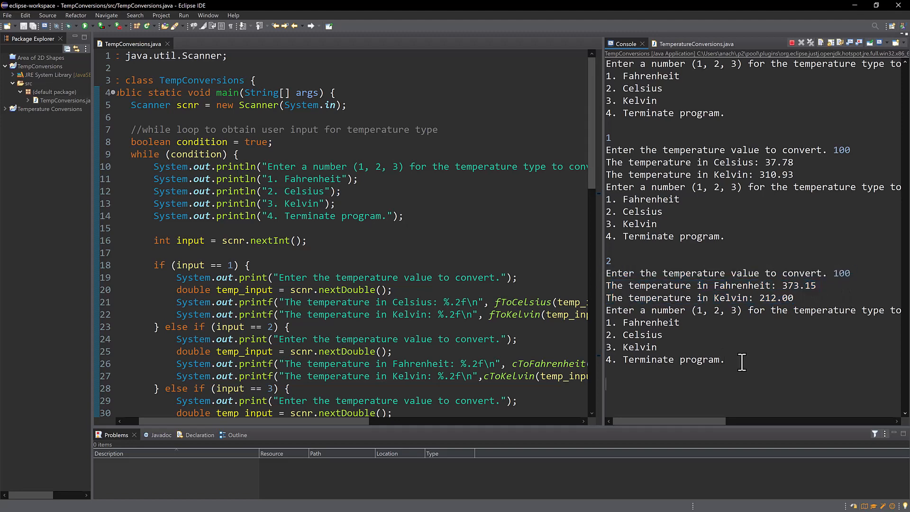
{"action": "type", "text": "3"}
{"action": "type", "text": "100"}
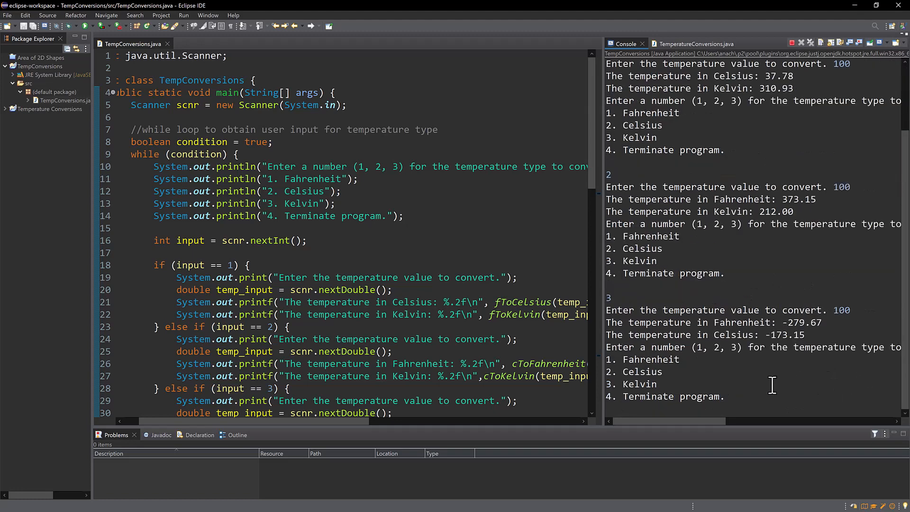
{"action": "type", "text": "4"}
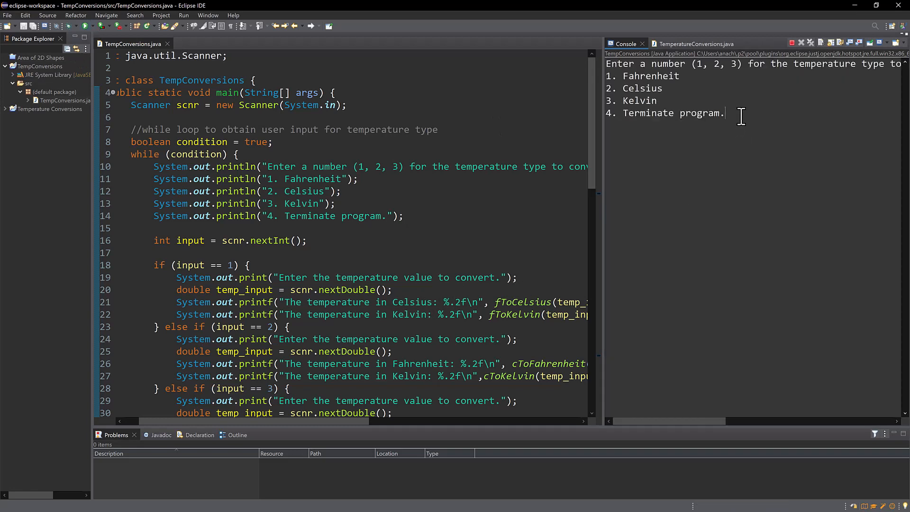
- Enter 5 in the Console, then type 'lskdjflksdj' to trigger an InputMismatchException
{"action": "type", "text": "5"}
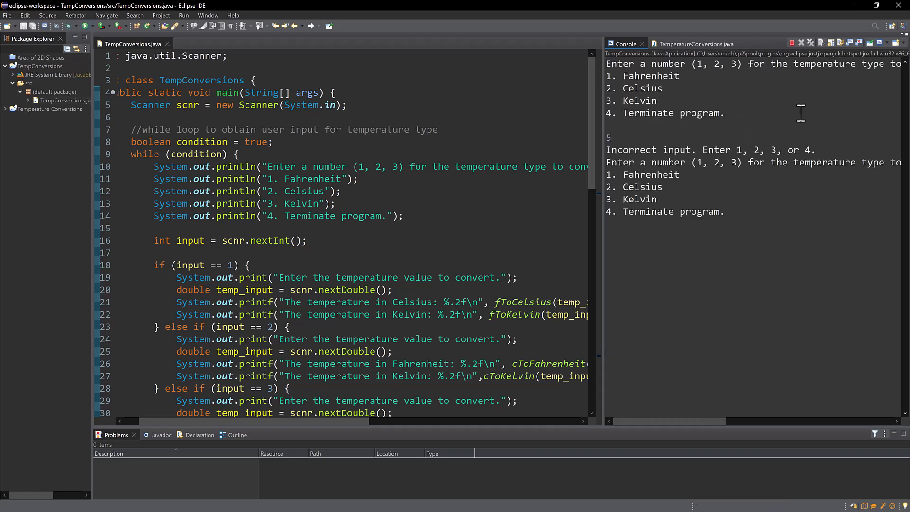
{"action": "double_click", "coordinate": [682, 150]}
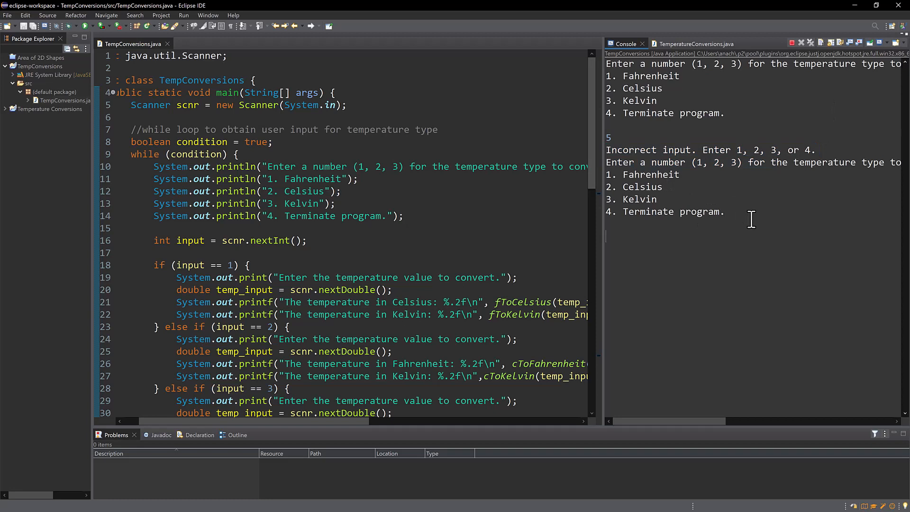
{"action": "type", "text": "lskdjflksdj"}
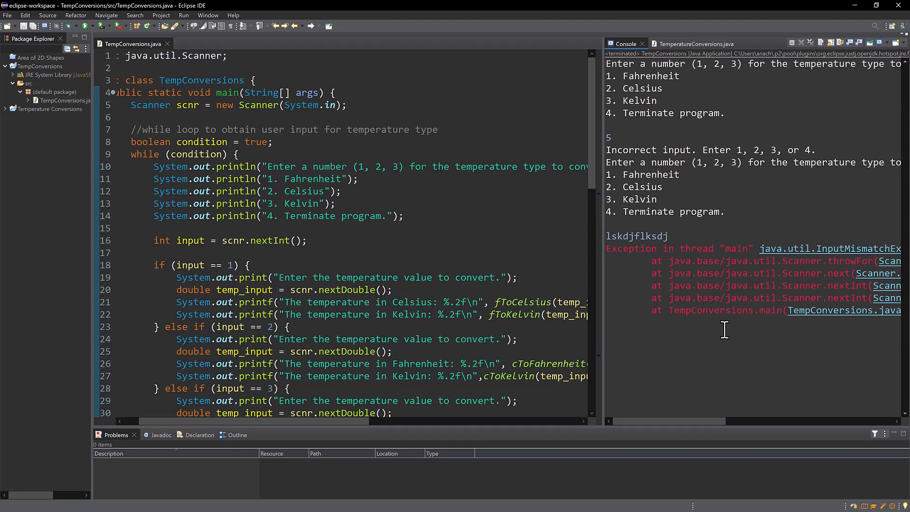
{"action": "mouse_move", "coordinate": [724, 346]}
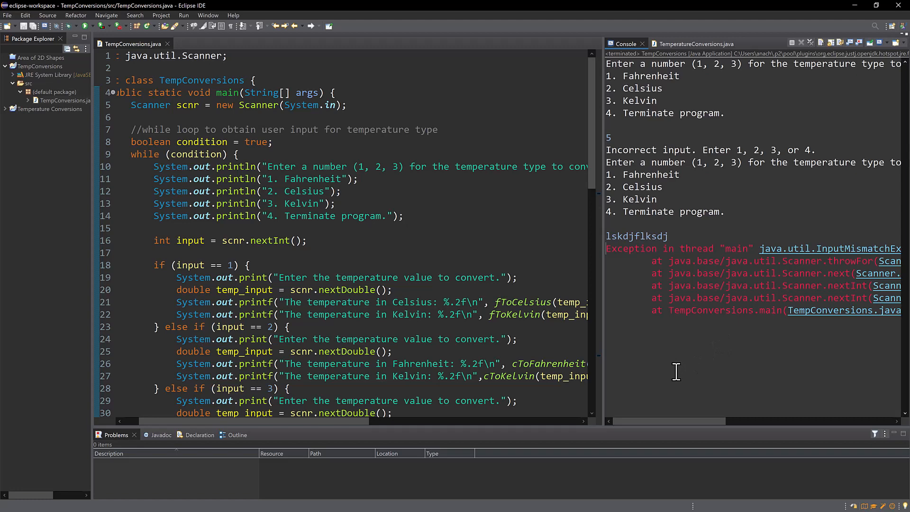
{"action": "mouse_move", "coordinate": [661, 350]}
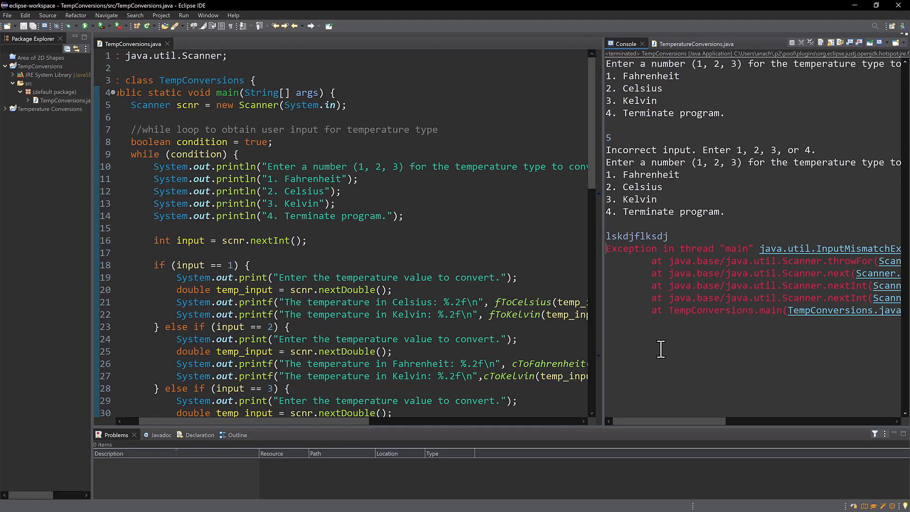
{"action": "mouse_move", "coordinate": [616, 314]}
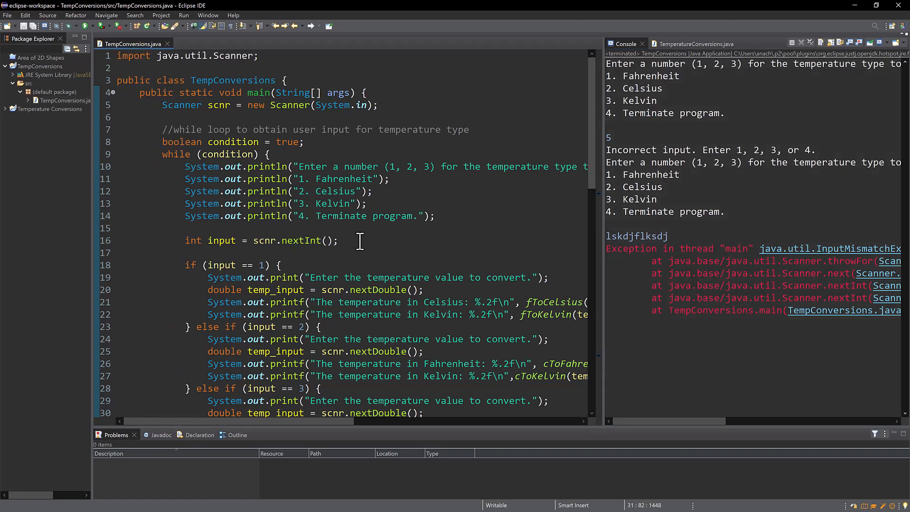
{"action": "mouse_move", "coordinate": [520, 117]}
{"action": "type", "text": "ln"}
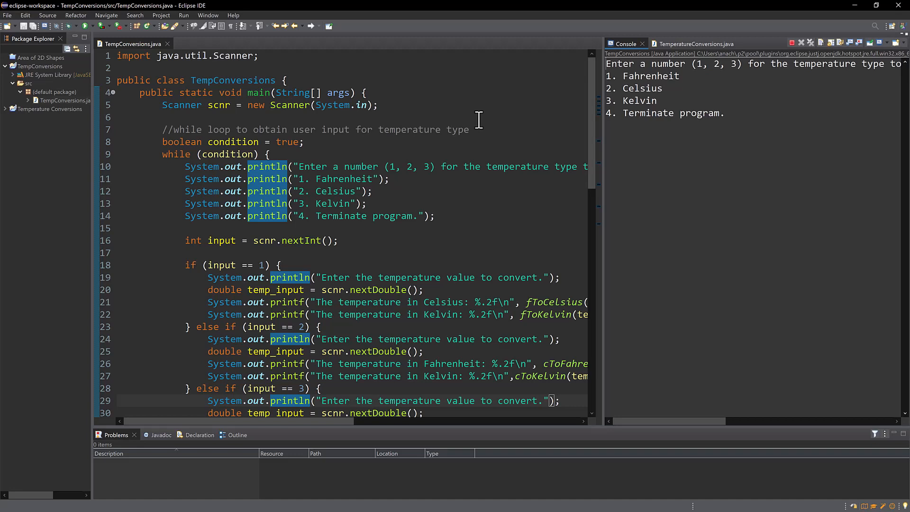
{"action": "mouse_move", "coordinate": [477, 204]}
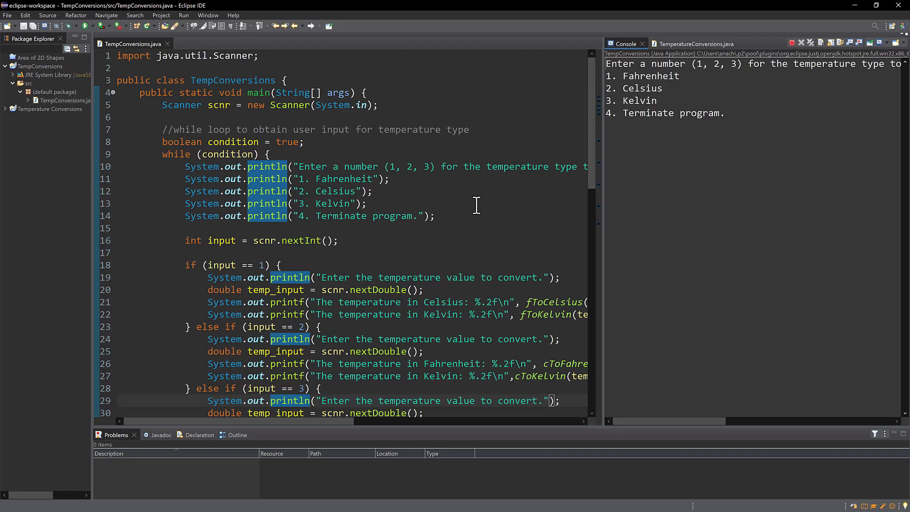
{"action": "mouse_move", "coordinate": [480, 222]}
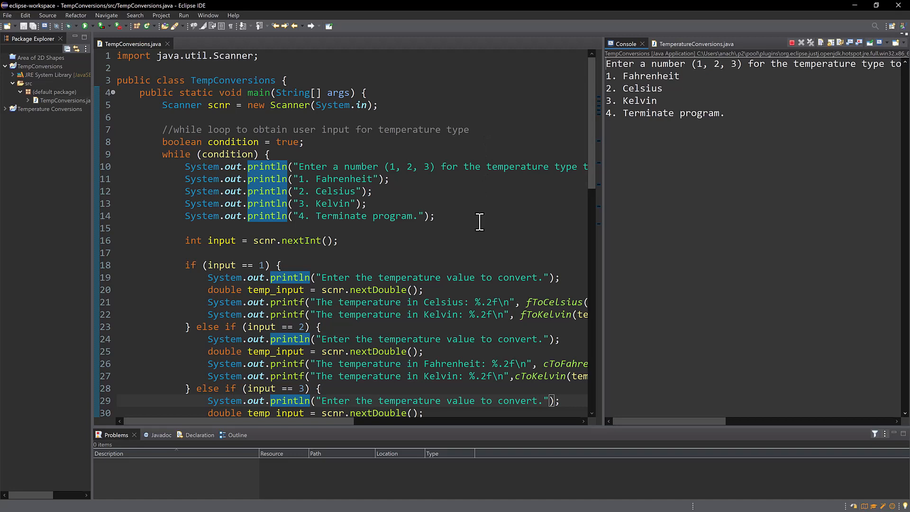
{"action": "mouse_move", "coordinate": [335, 256]}
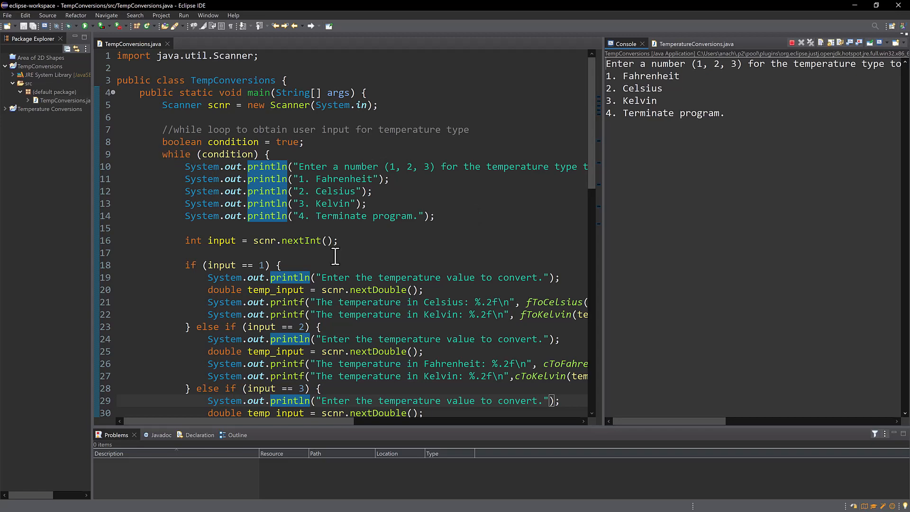
- Scroll through the source to review the conversion methods
{"action": "scroll", "scroll_direction": "down", "scroll_amount": 3}
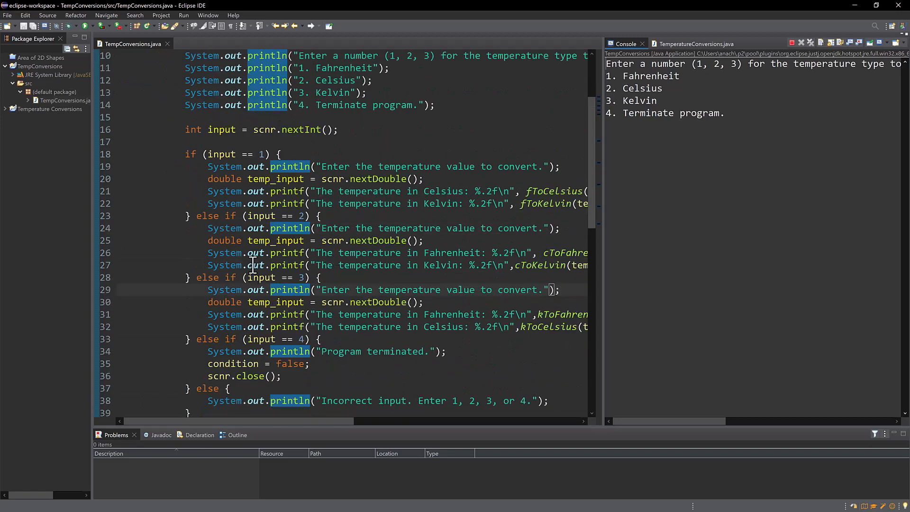
{"action": "scroll", "scroll_direction": "down", "scroll_amount": 3}
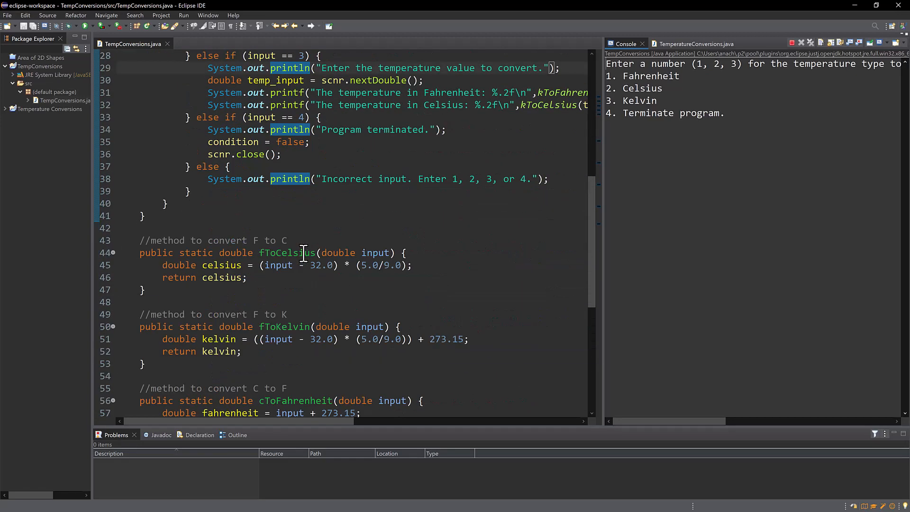
{"action": "scroll", "scroll_direction": "down", "scroll_amount": 3}
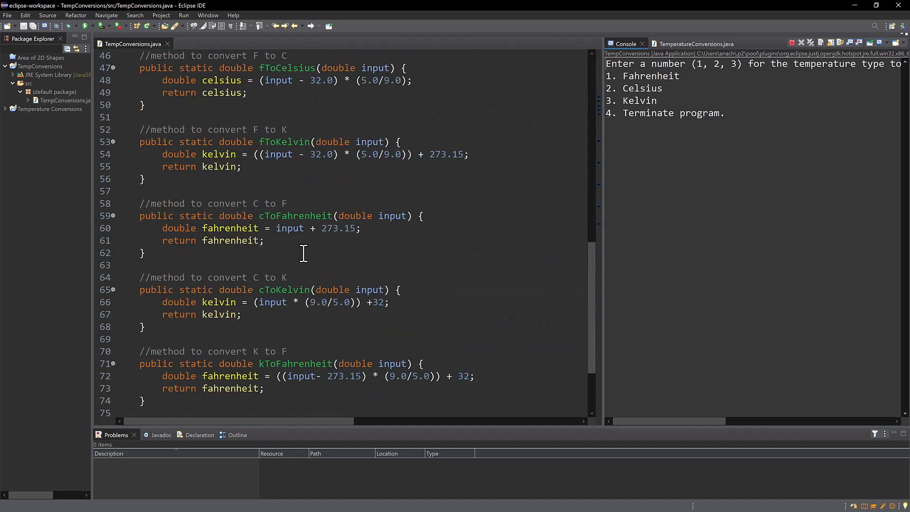
{"action": "scroll", "scroll_direction": "up", "scroll_amount": 3}
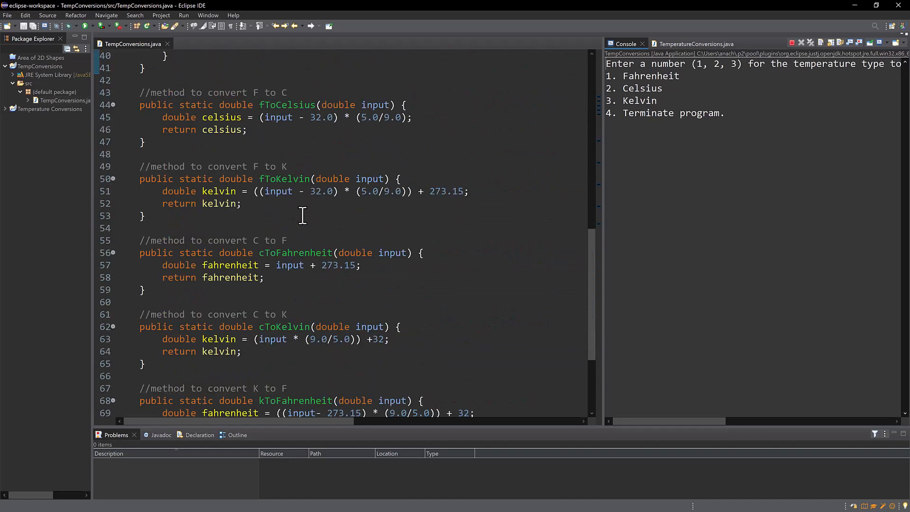
{"action": "mouse_move", "coordinate": [552, 263]}
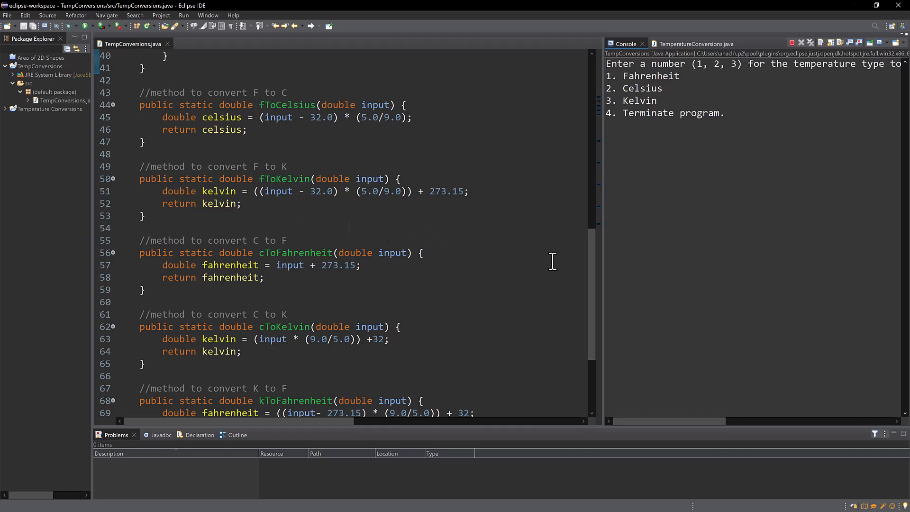